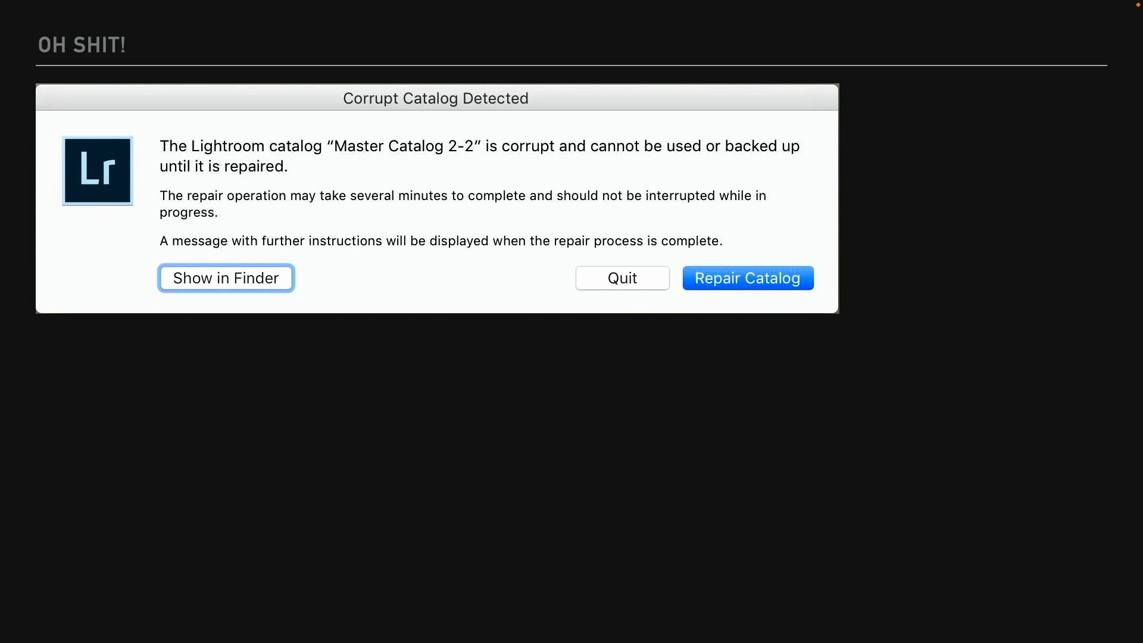
Show the Images folder's eight photo files beside the Lightroom catalog in Finder list view.
{"action": "left_click", "coordinate": [746, 278]}
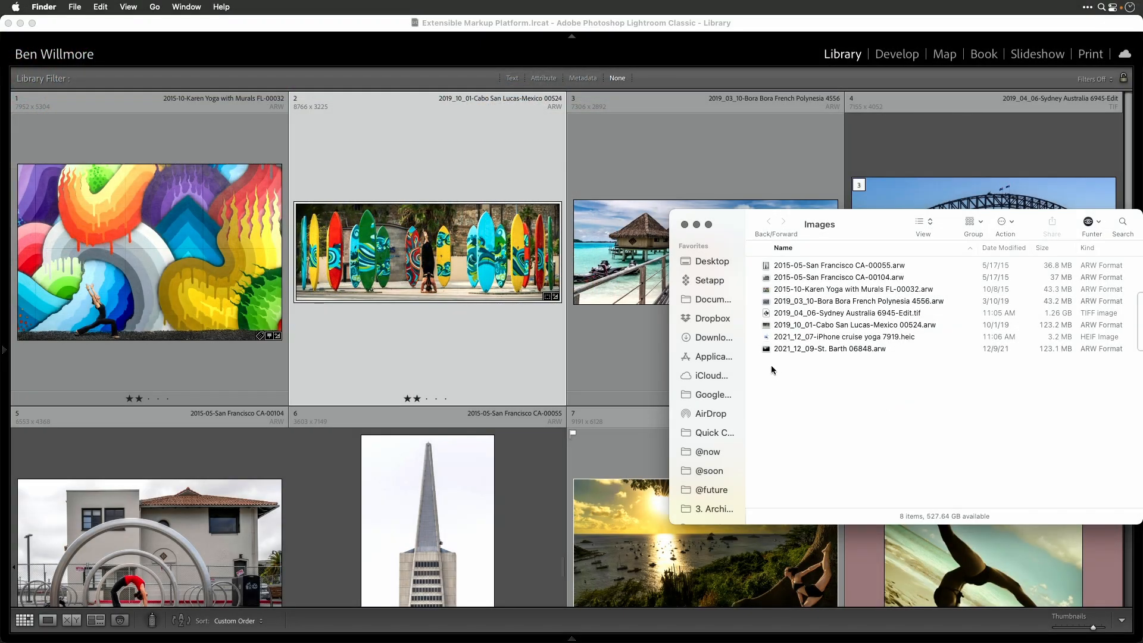
Open St. Barth 06848.arw in Camera Raw, confirm default Basic values, and cancel.
{"action": "left_click", "coordinate": [828, 348]}
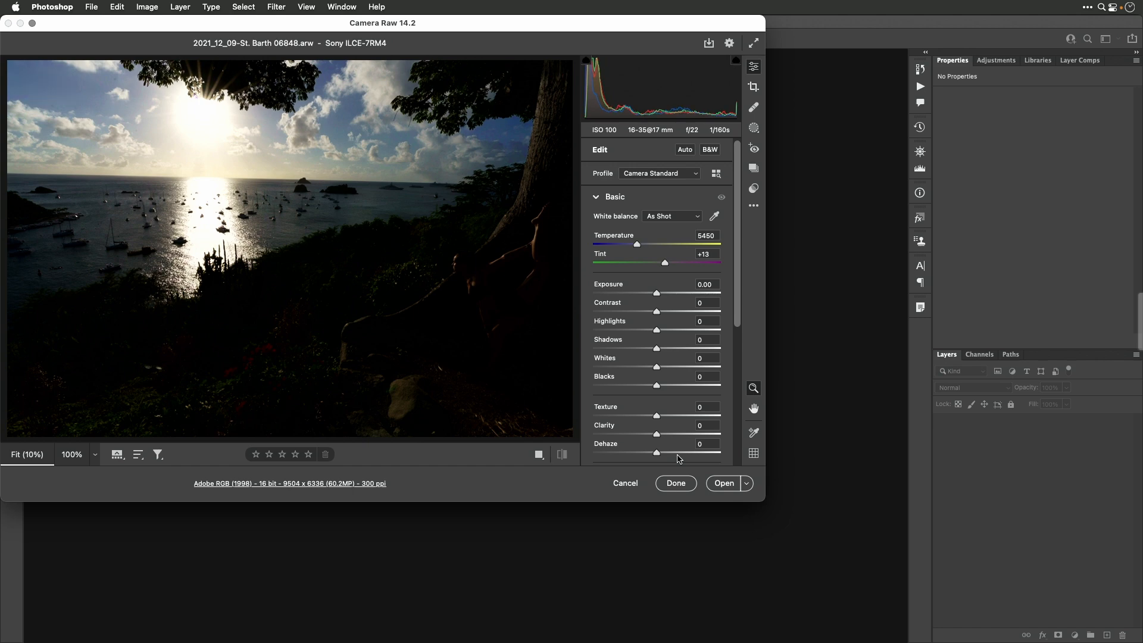
{"action": "mouse_move", "coordinate": [676, 458]}
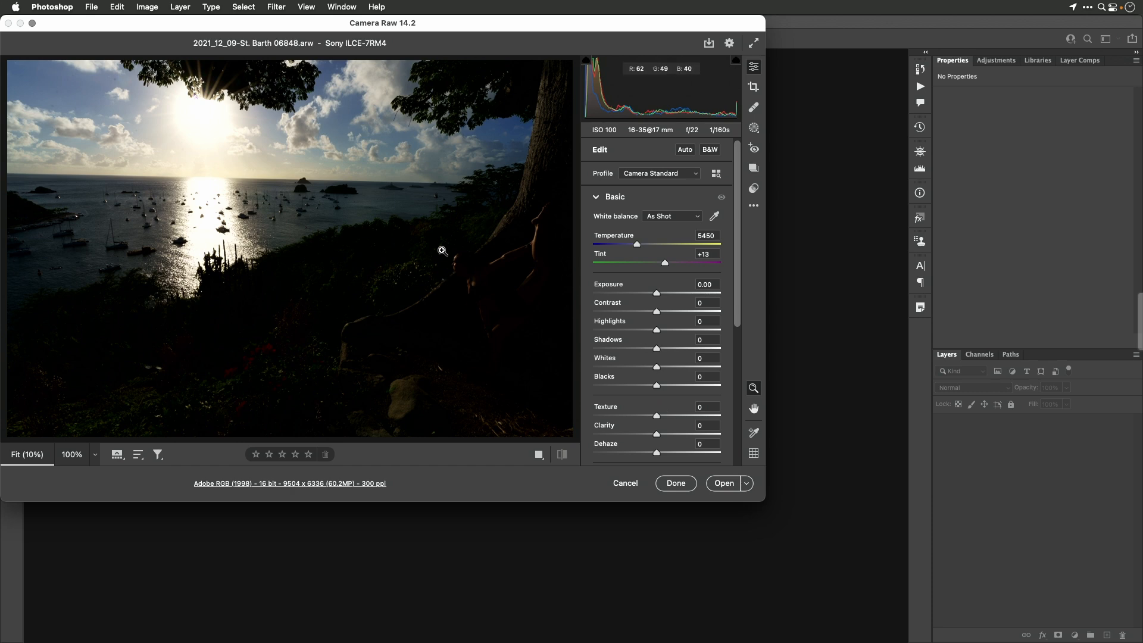
{"action": "mouse_move", "coordinate": [478, 452]}
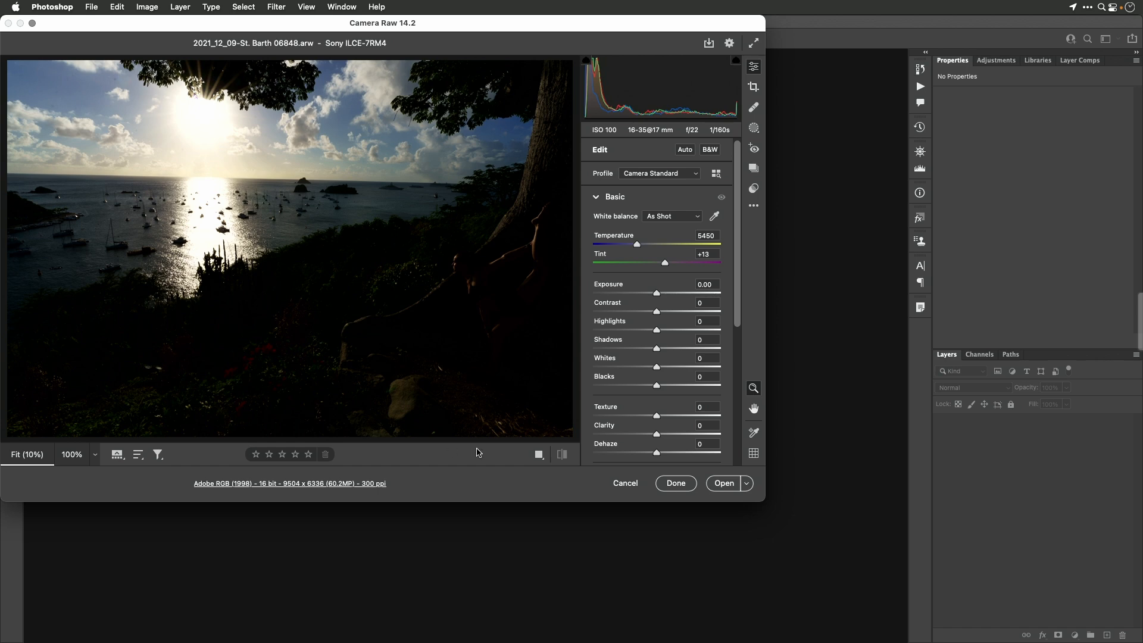
{"action": "left_click", "coordinate": [625, 484]}
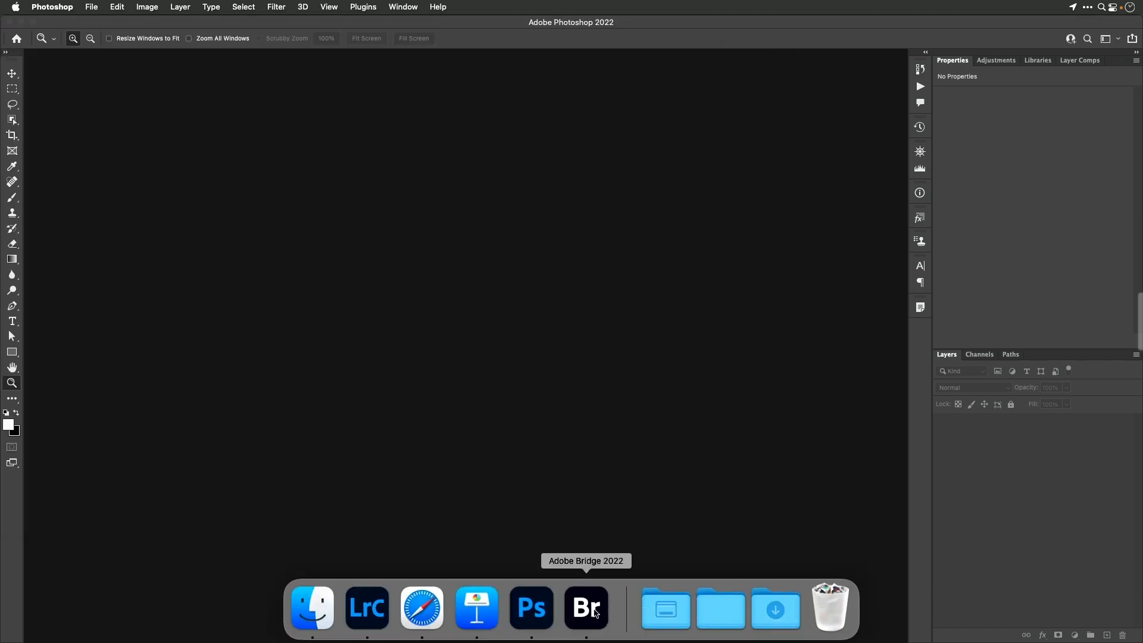
Launch Adobe Bridge from the Dock to view the Images folder thumbnails.
{"action": "left_click", "coordinate": [585, 608]}
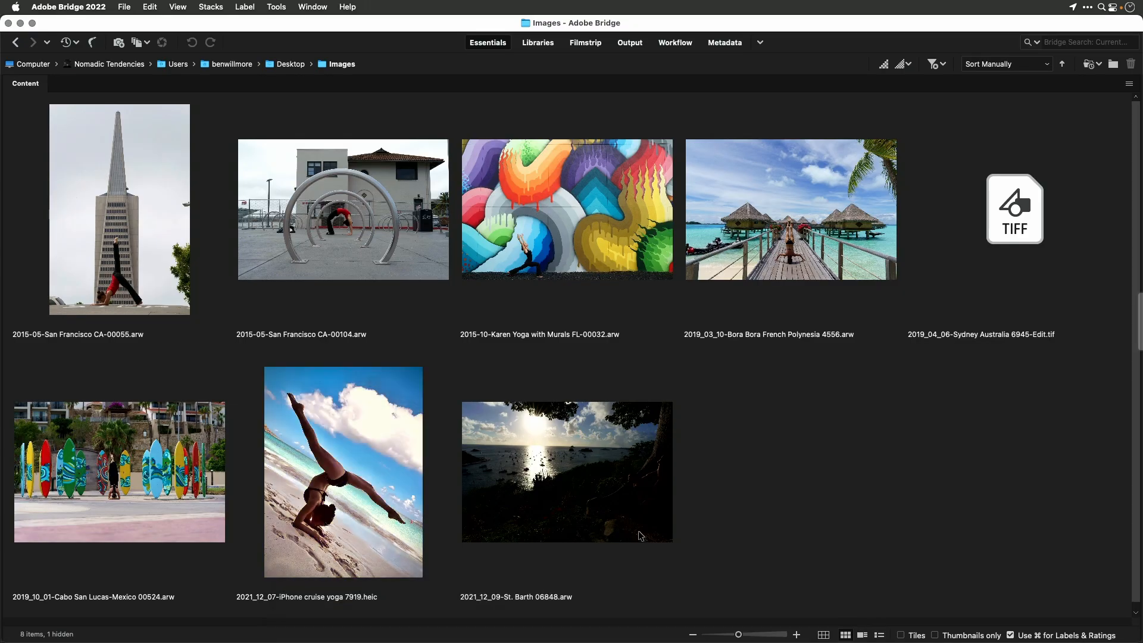
{"action": "mouse_move", "coordinate": [501, 453]}
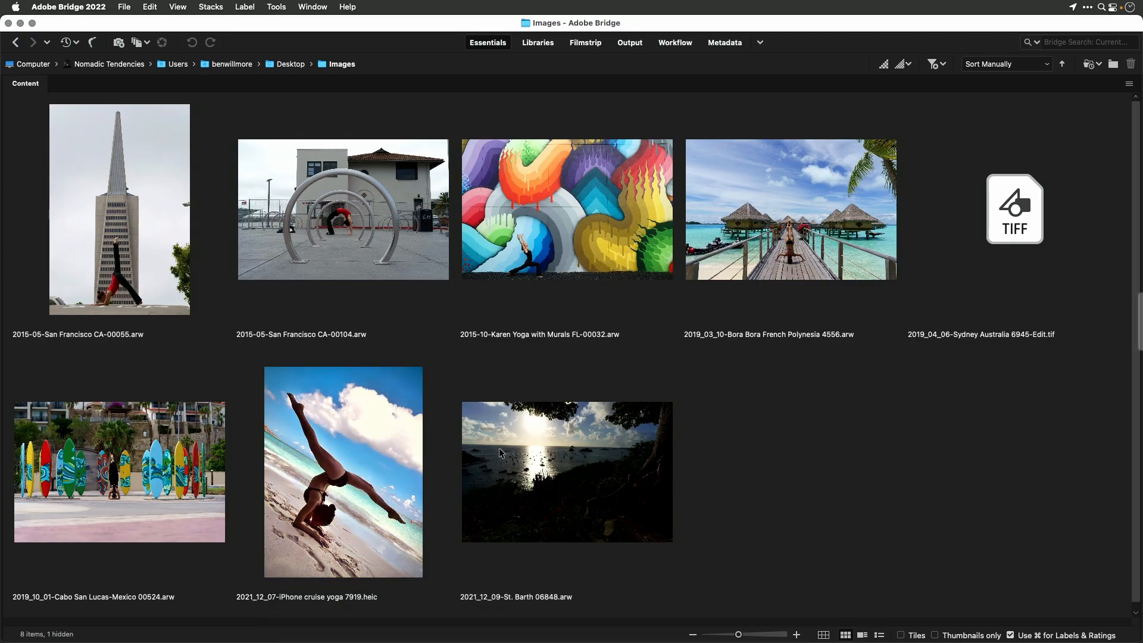
{"action": "mouse_move", "coordinate": [115, 439]}
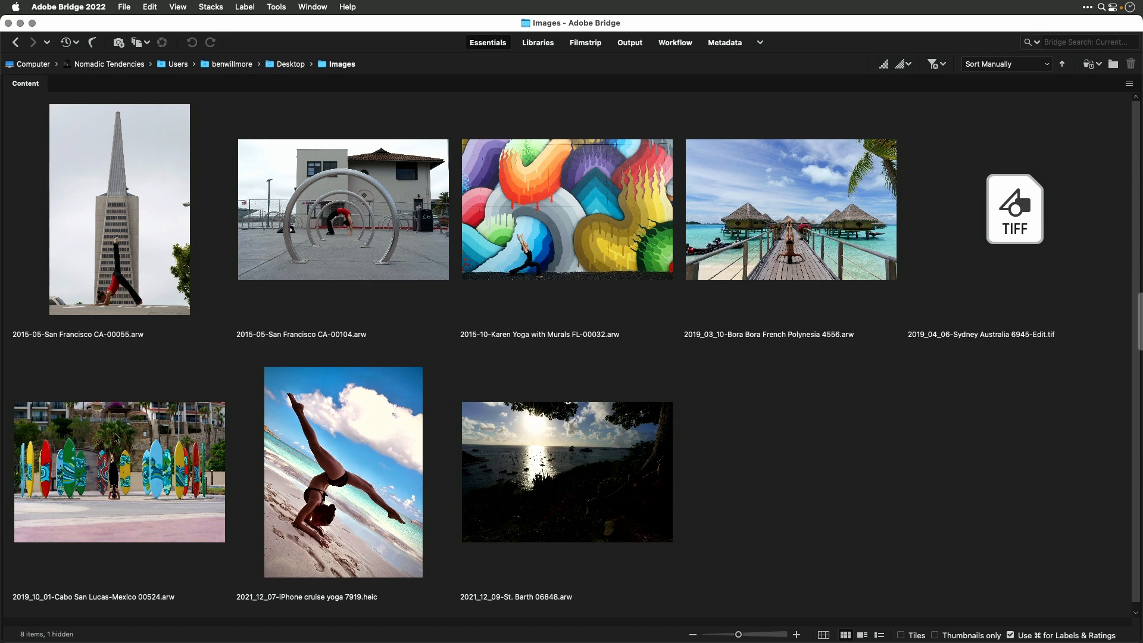
{"action": "mouse_move", "coordinate": [125, 286]}
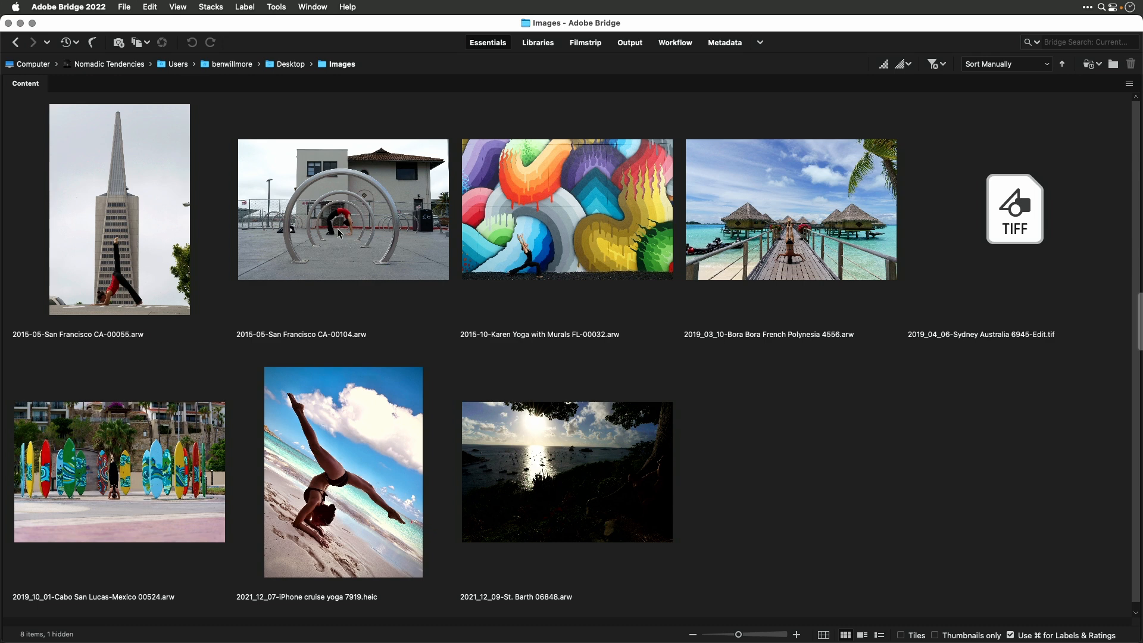
{"action": "mouse_move", "coordinate": [354, 226]}
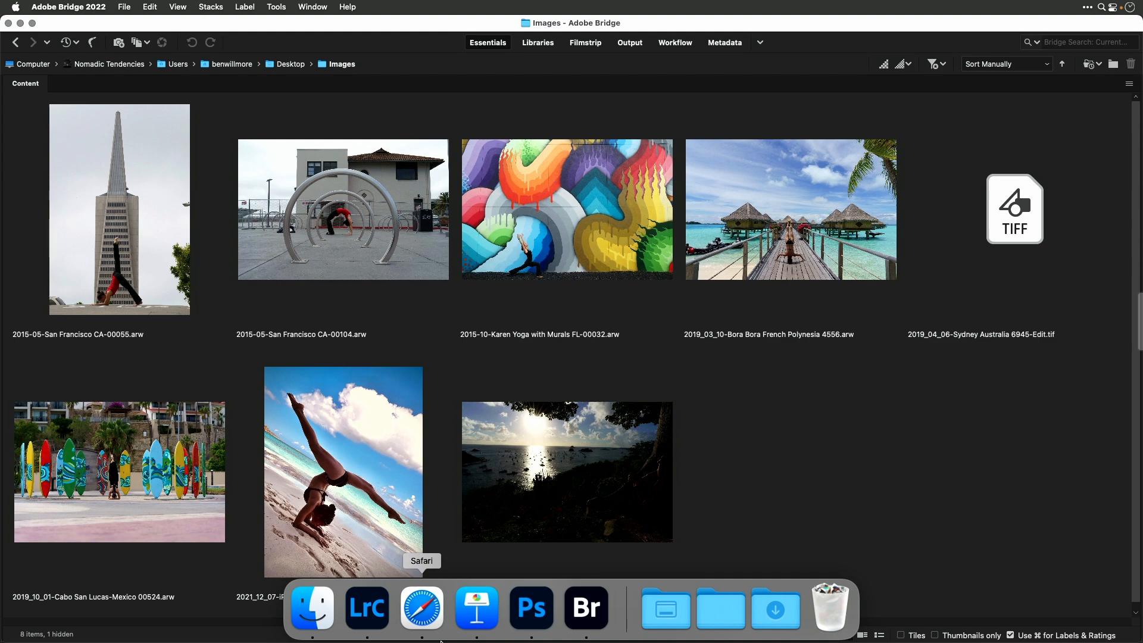
{"action": "mouse_move", "coordinate": [367, 608]}
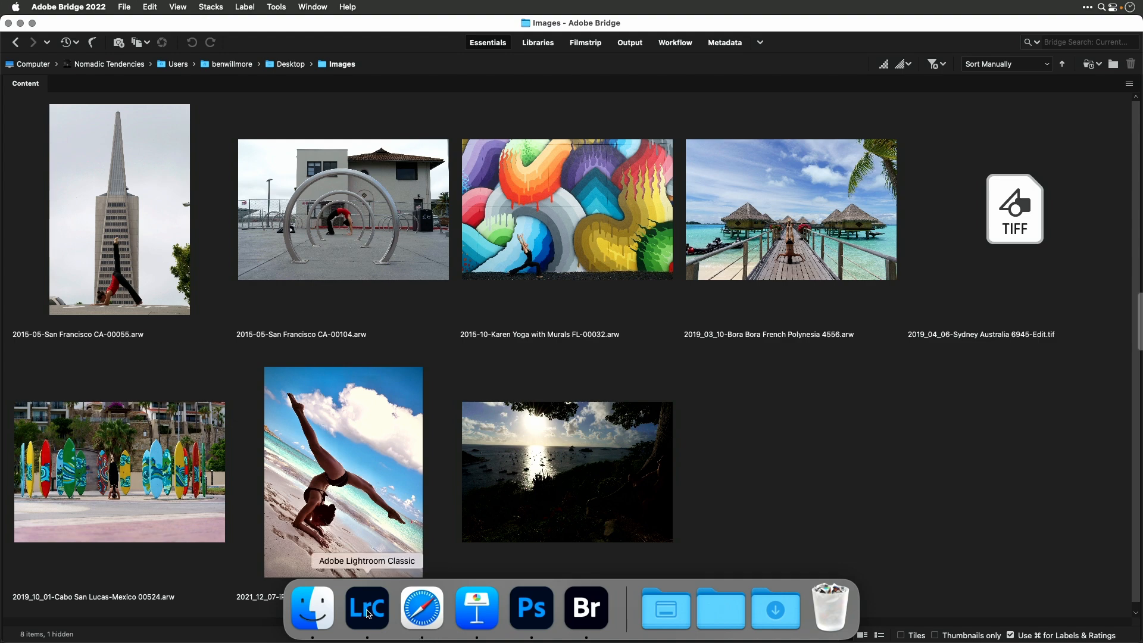
Save metadata to files for the photos, then reveal the Cabo San Lucas raw file in Finder.
{"action": "left_click", "coordinate": [367, 607]}
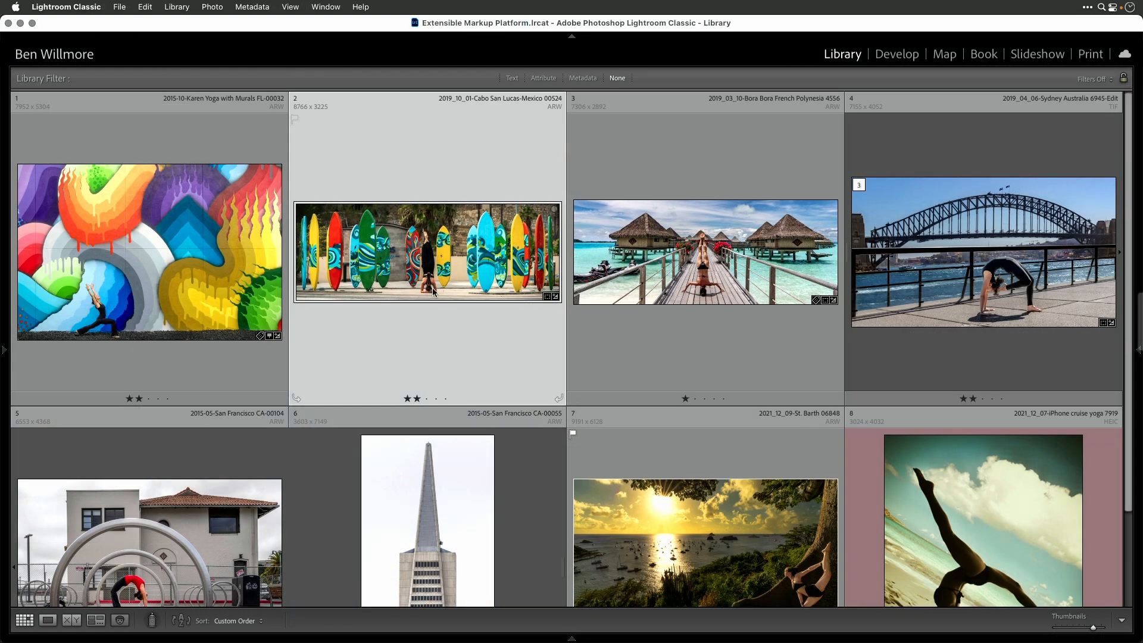
{"action": "mouse_move", "coordinate": [466, 373]}
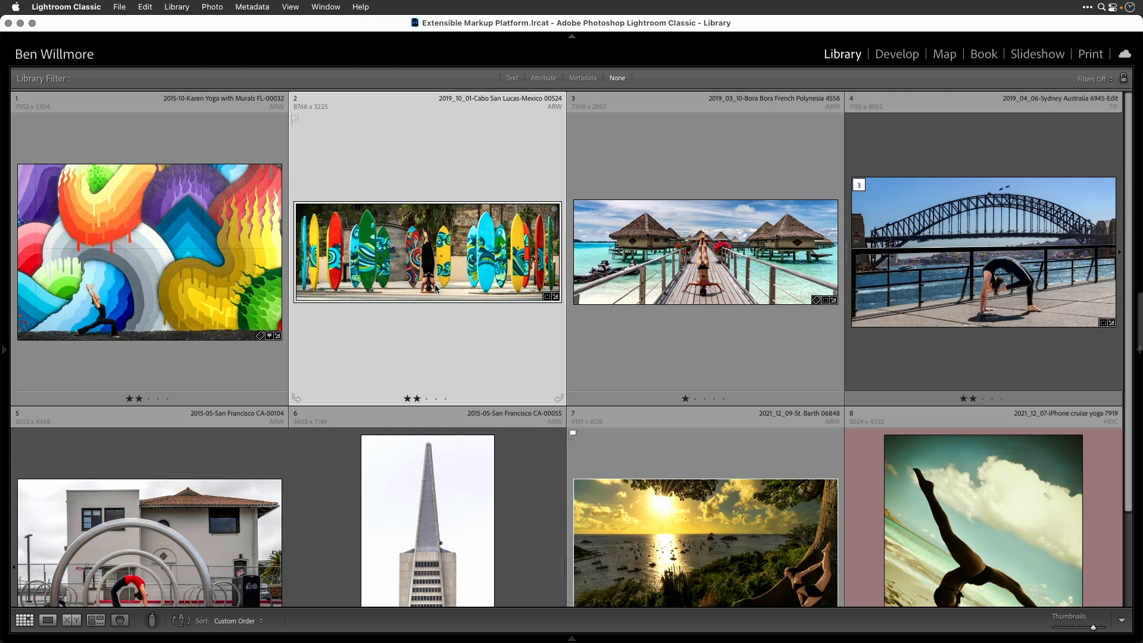
{"action": "mouse_move", "coordinate": [434, 289]}
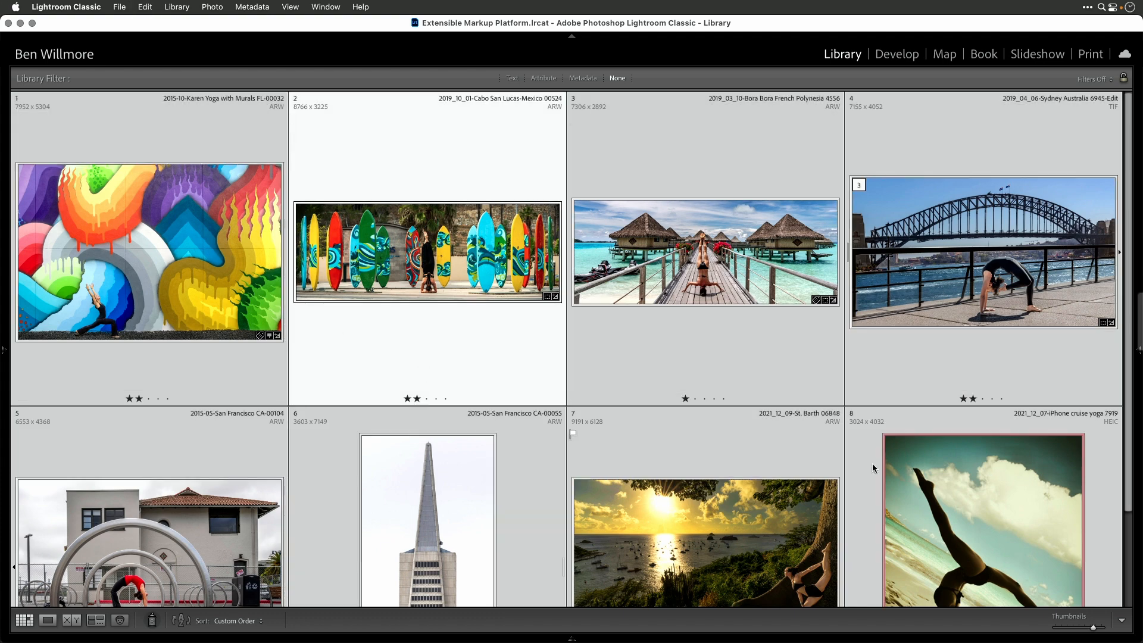
{"action": "mouse_move", "coordinate": [246, 11]}
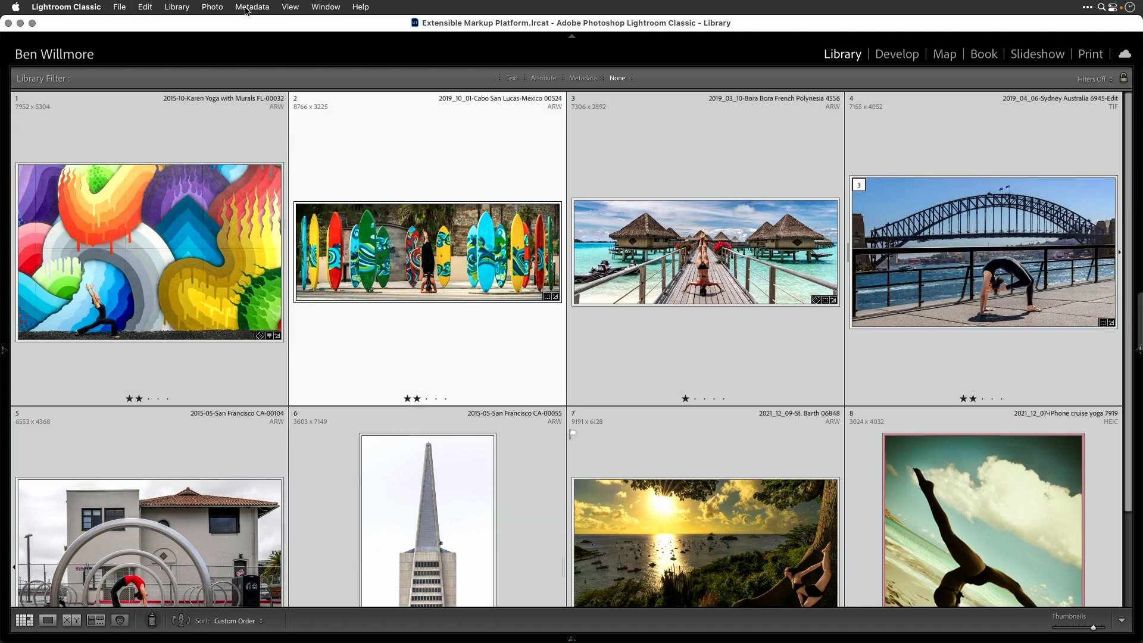
{"action": "left_click", "coordinate": [253, 7]}
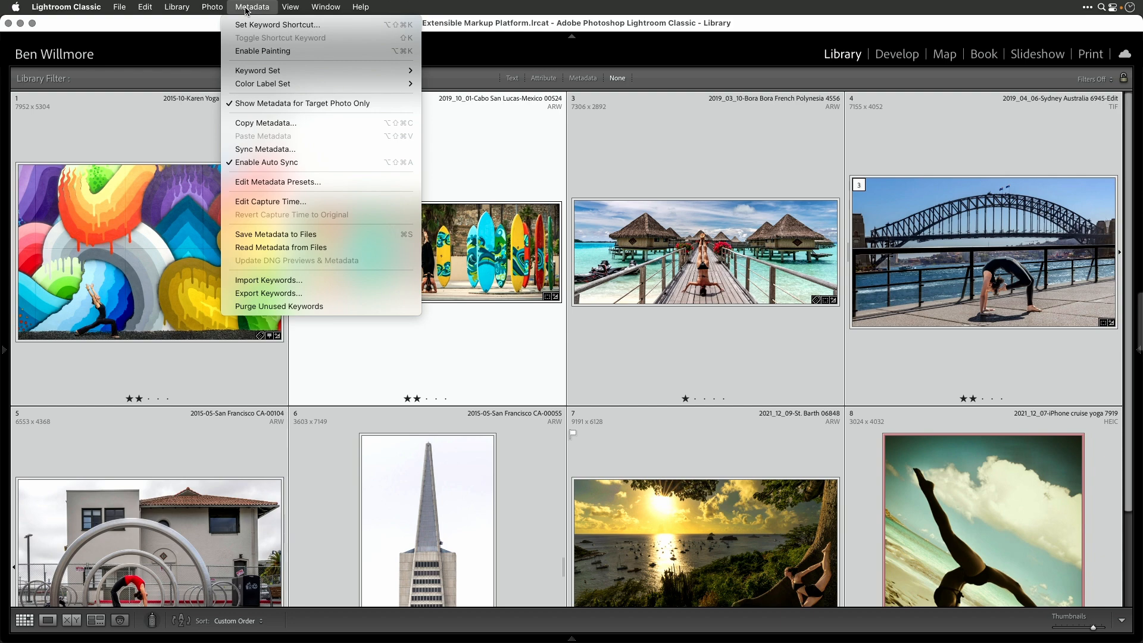
{"action": "mouse_move", "coordinate": [276, 234]}
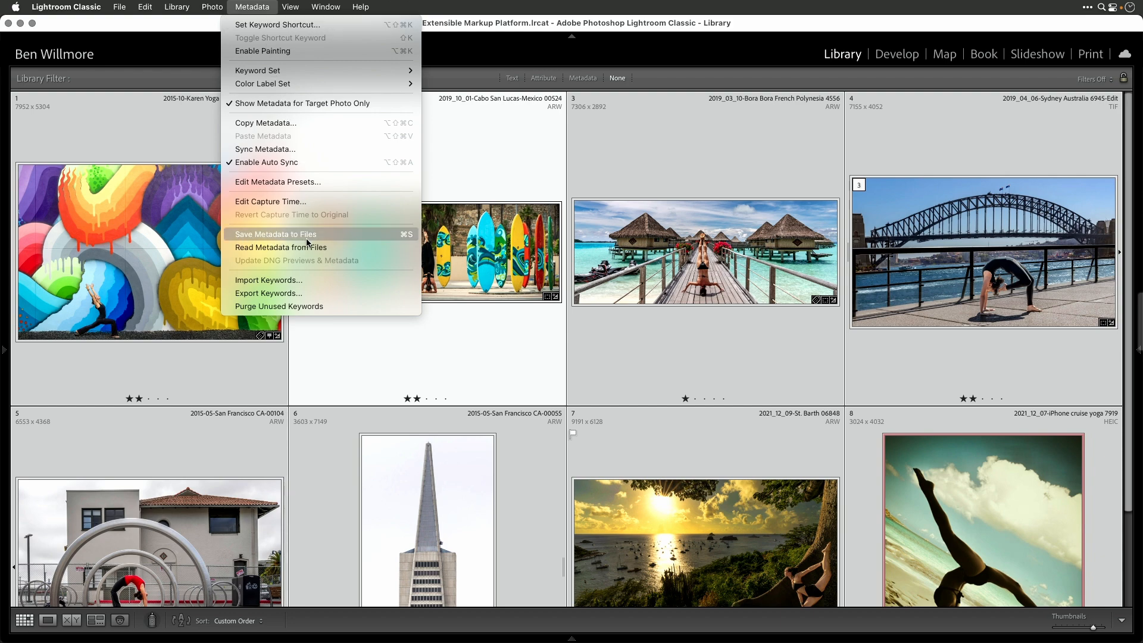
{"action": "left_click", "coordinate": [275, 234]}
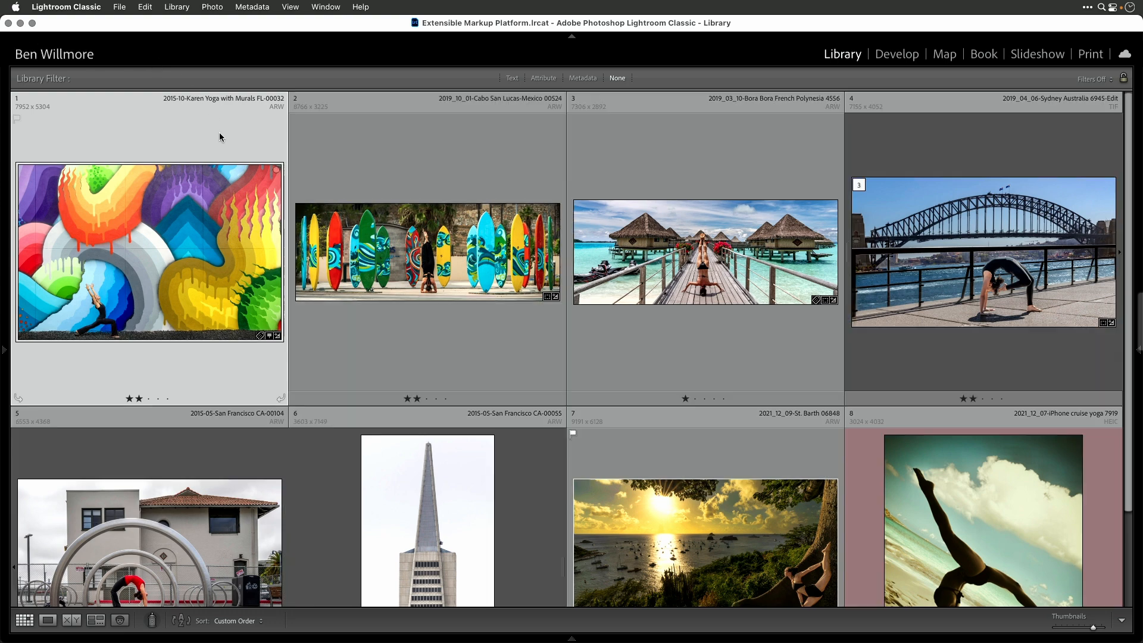
{"action": "right_click", "coordinate": [428, 252]}
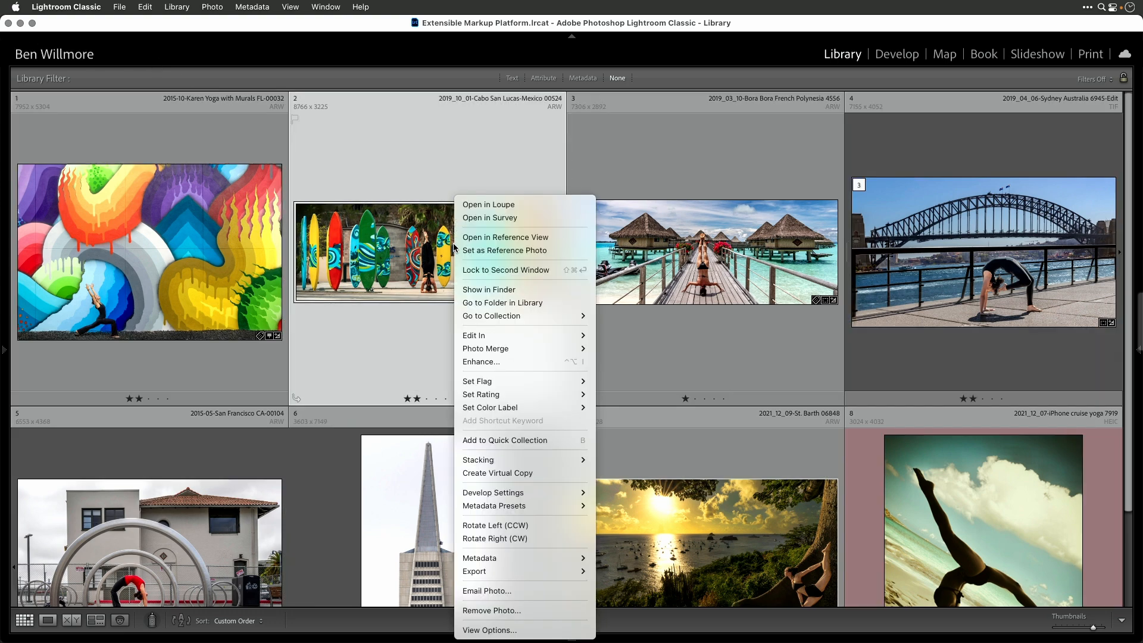
{"action": "left_click", "coordinate": [488, 288]}
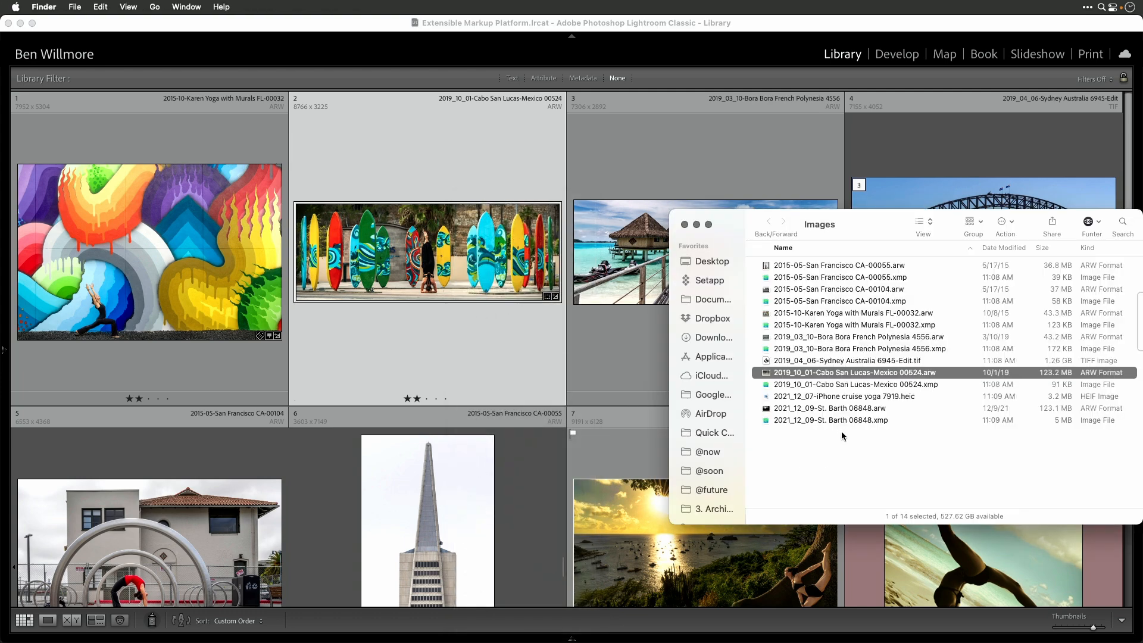
Select the St. Barth 06848.arw raw photo beside its XMP sidecar and drag it toward Photoshop.
{"action": "left_click", "coordinate": [829, 408]}
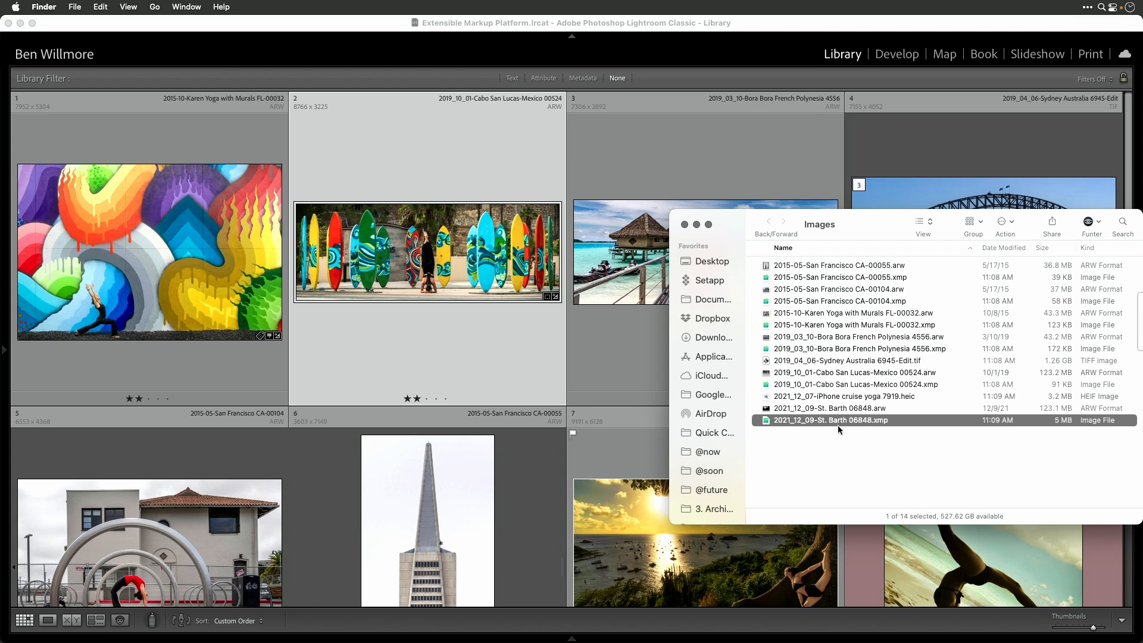
{"action": "left_click", "coordinate": [831, 409]}
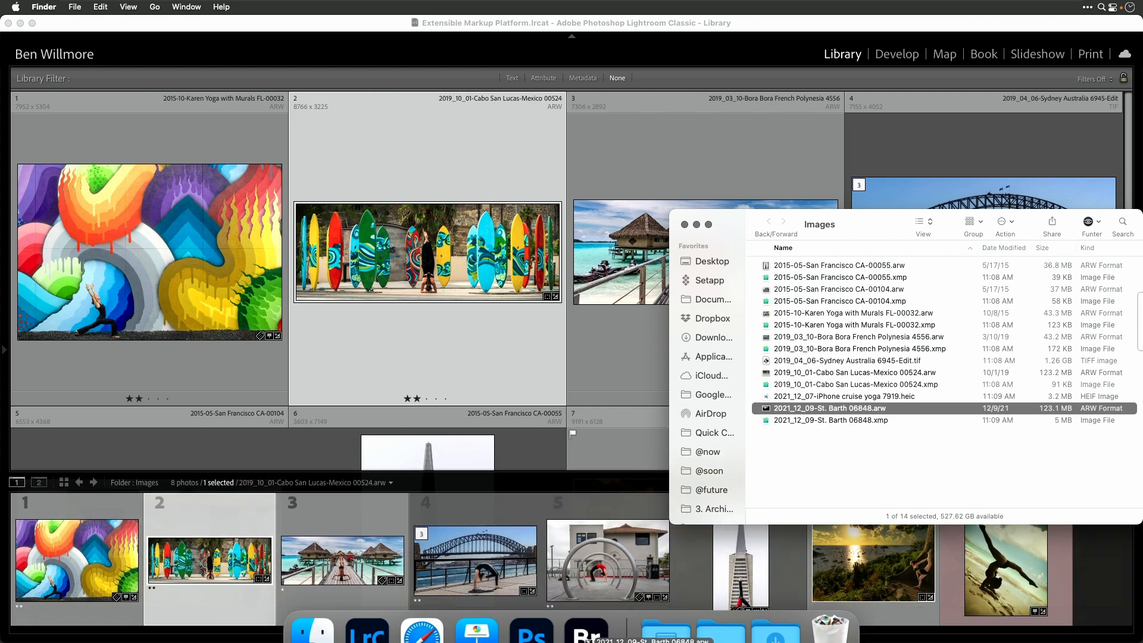
Open St. Barth in Camera Raw, confirm its Lightroom adjustments in the Basic panel, then cancel.
{"action": "left_click", "coordinate": [531, 631]}
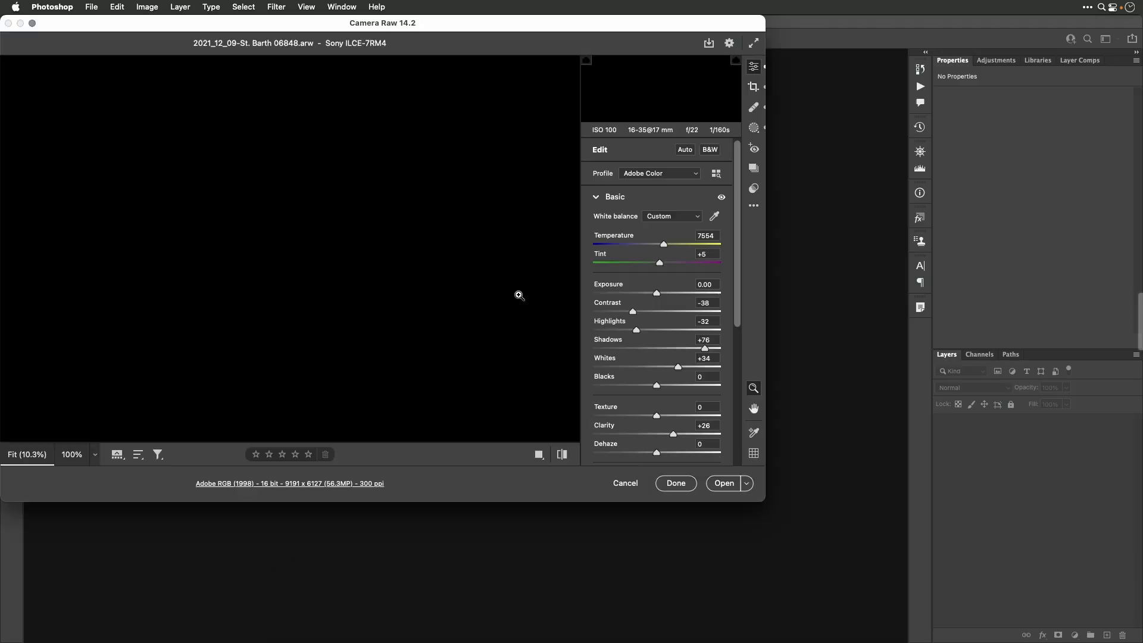
{"action": "mouse_move", "coordinate": [440, 439]}
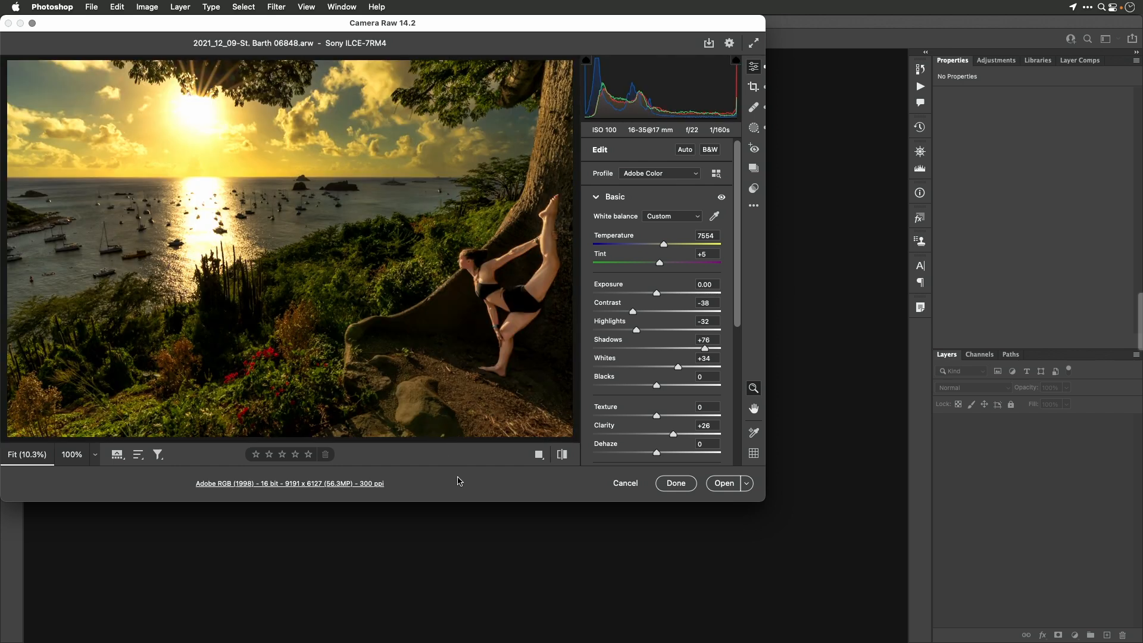
{"action": "mouse_move", "coordinate": [218, 121]}
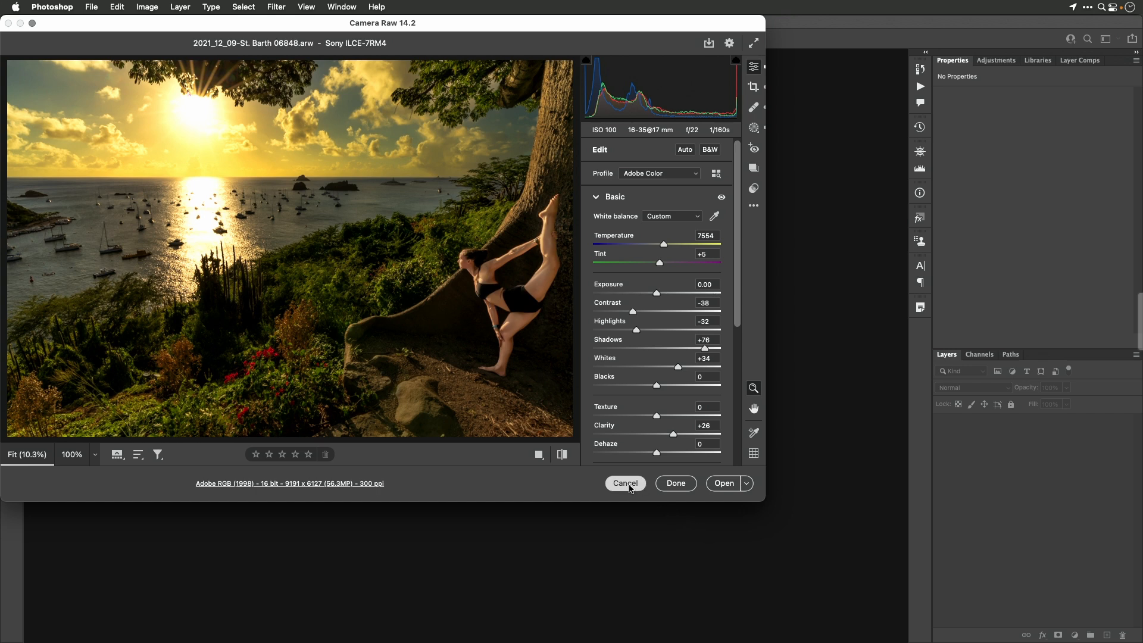
{"action": "left_click", "coordinate": [625, 483]}
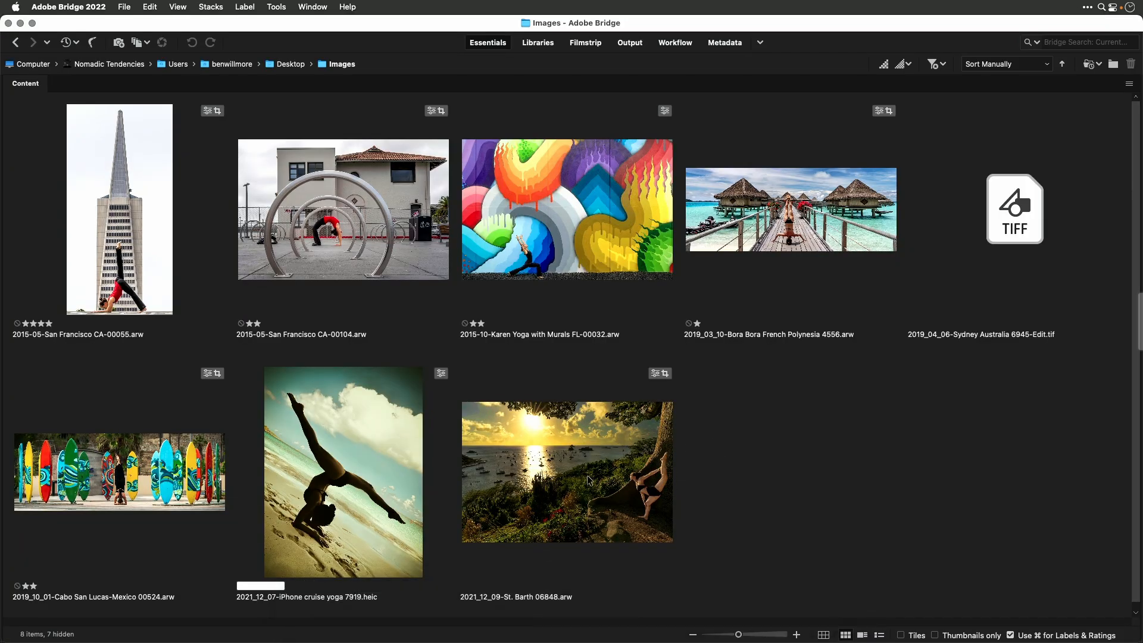
{"action": "left_click", "coordinate": [119, 471]}
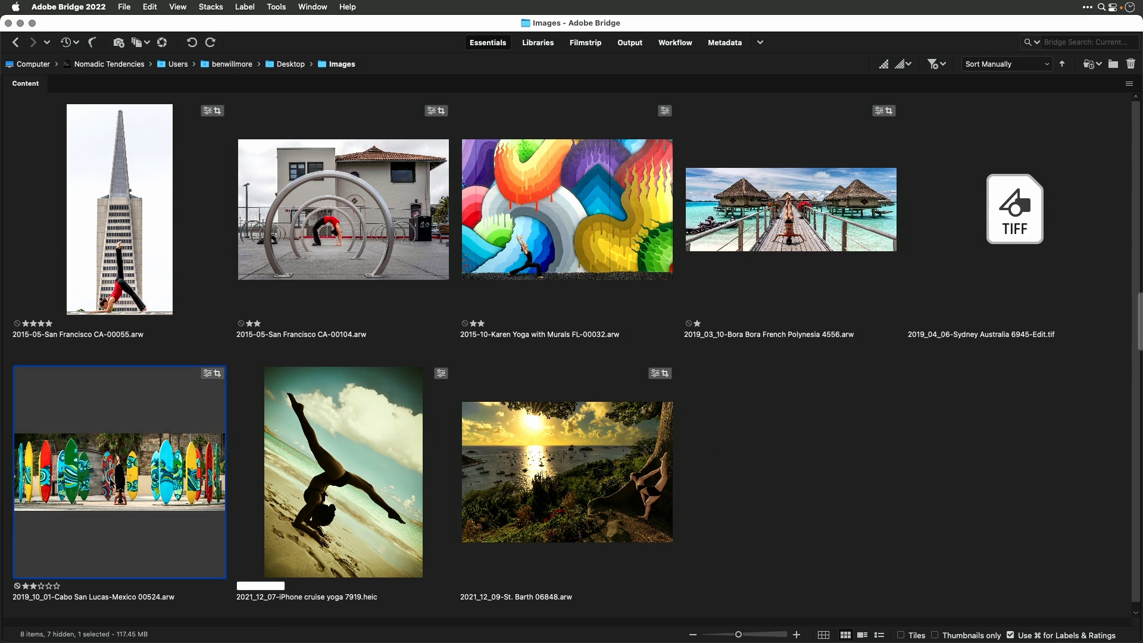
{"action": "mouse_move", "coordinate": [524, 329]}
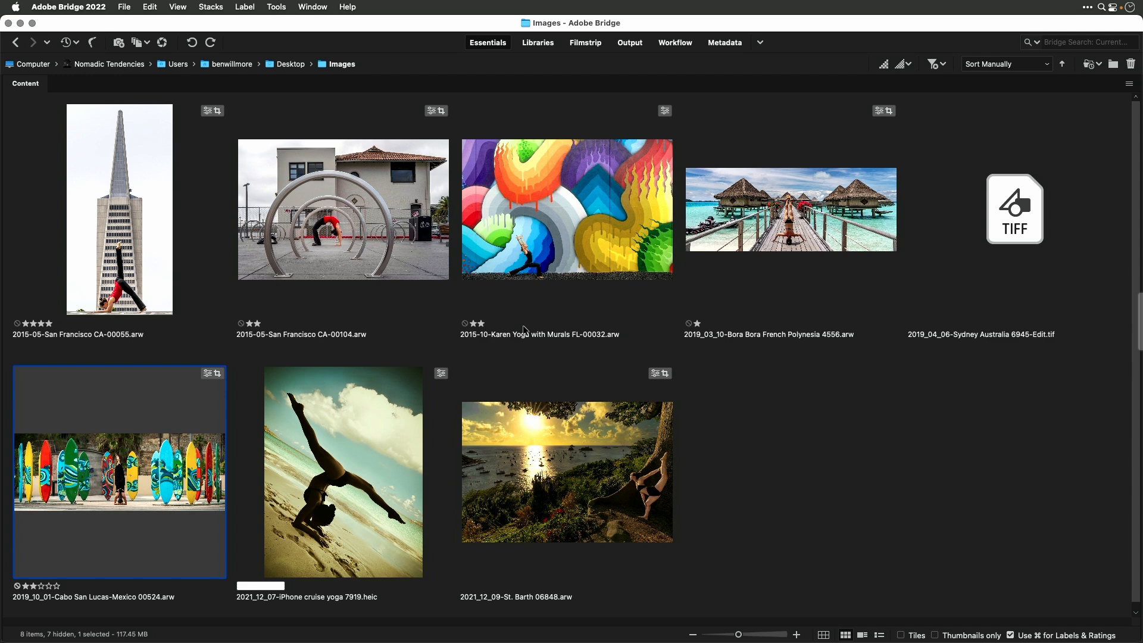
{"action": "mouse_move", "coordinate": [335, 227]}
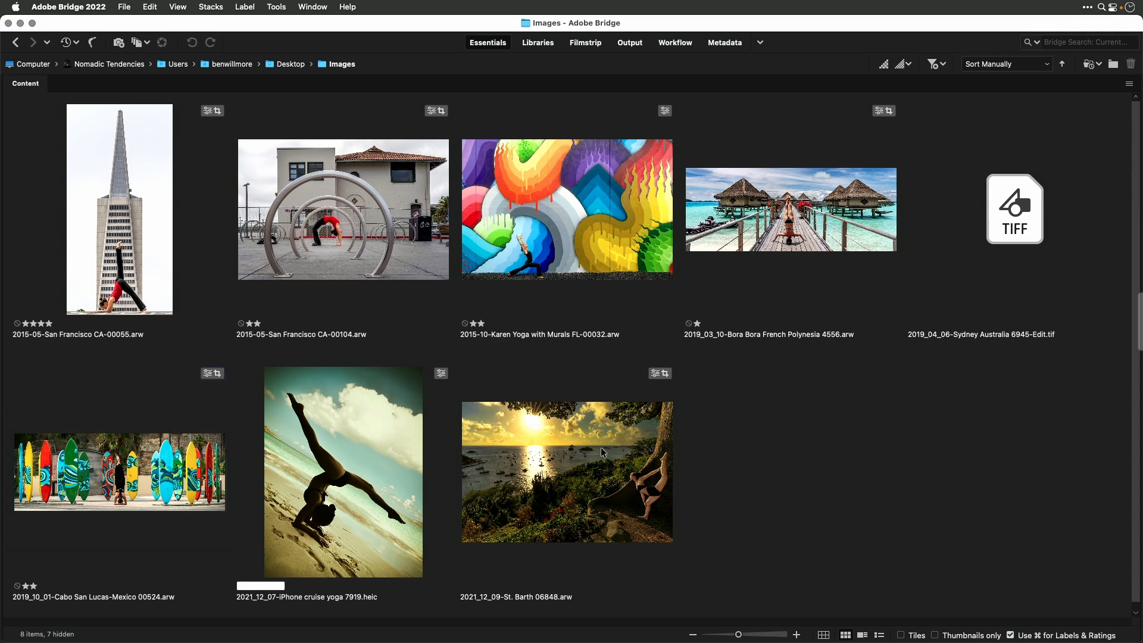
{"action": "mouse_move", "coordinate": [777, 472]}
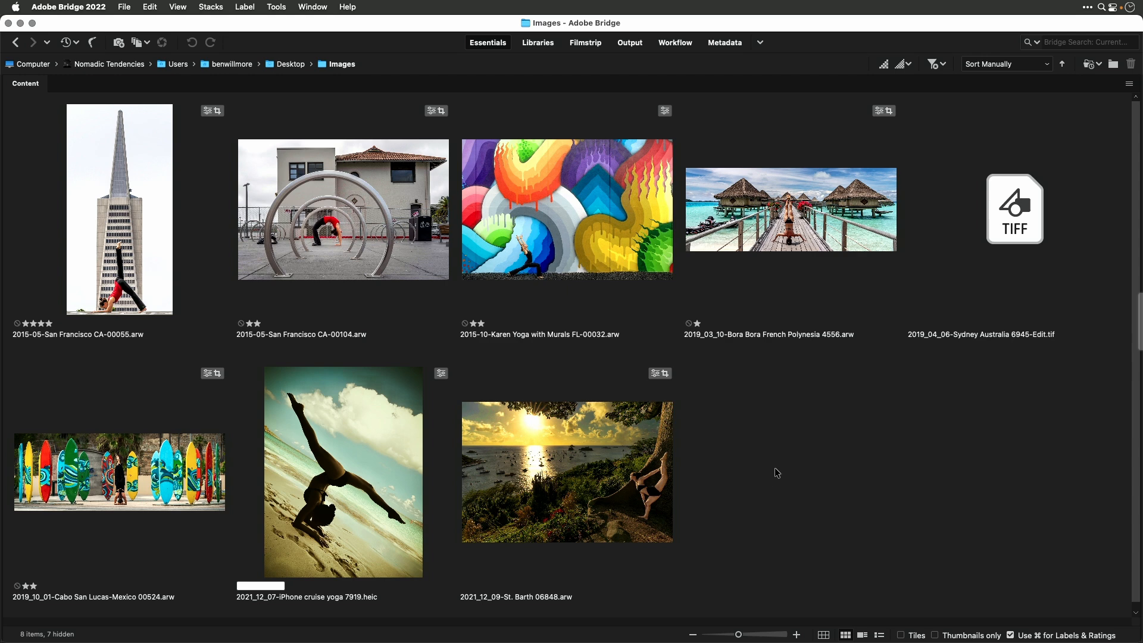
{"action": "mouse_move", "coordinate": [791, 434]}
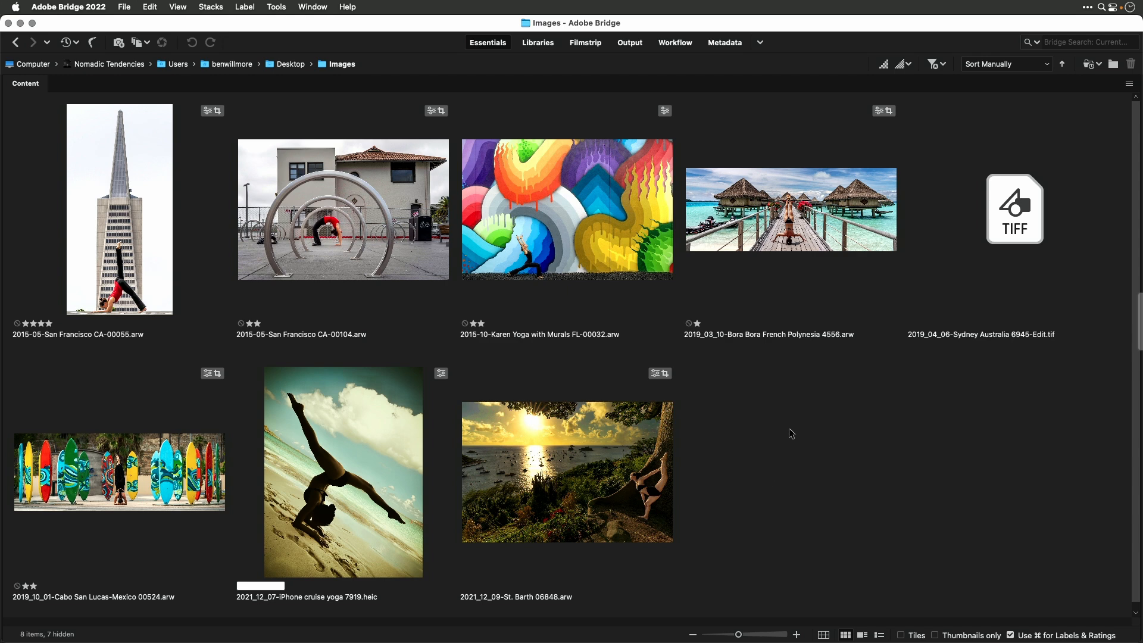
{"action": "left_click", "coordinate": [1013, 208]}
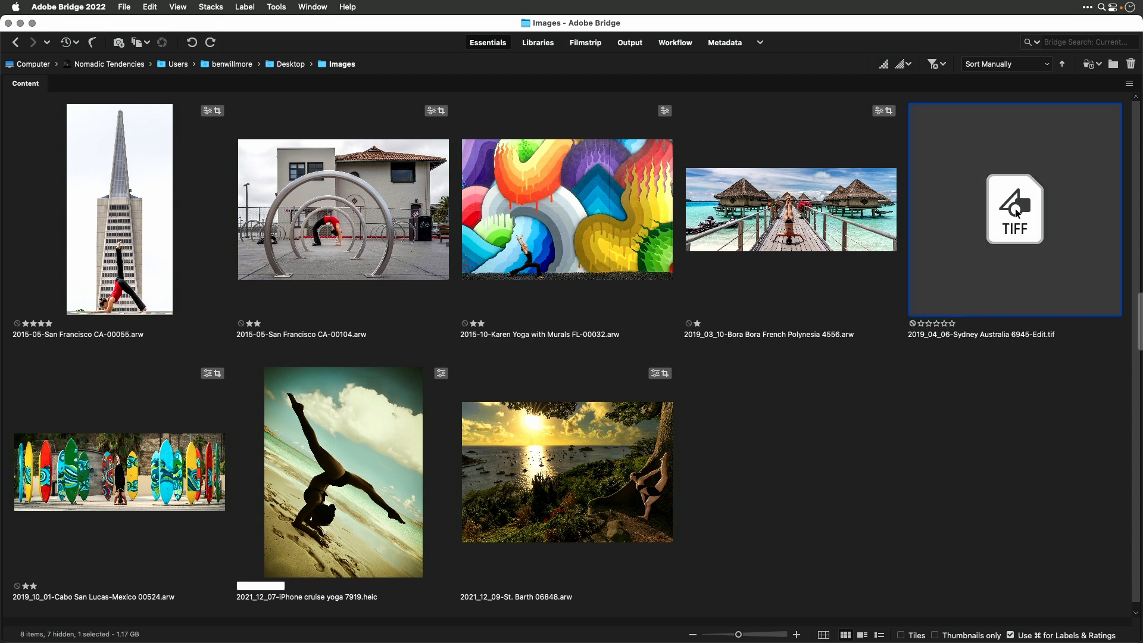
{"action": "mouse_move", "coordinate": [1024, 235]}
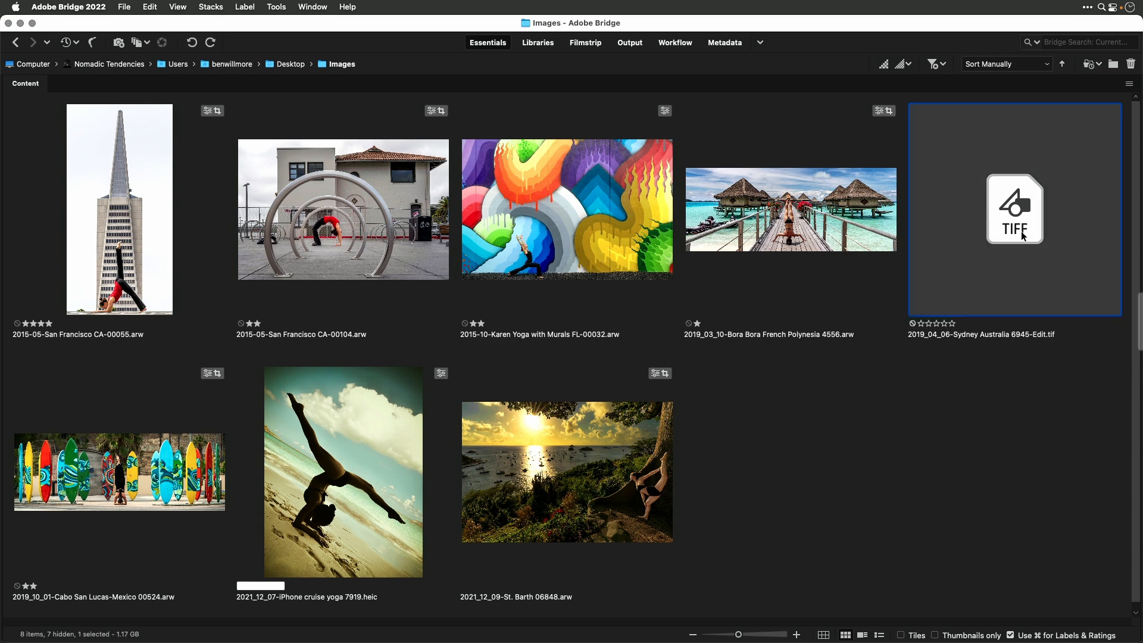
{"action": "mouse_move", "coordinate": [1017, 219]}
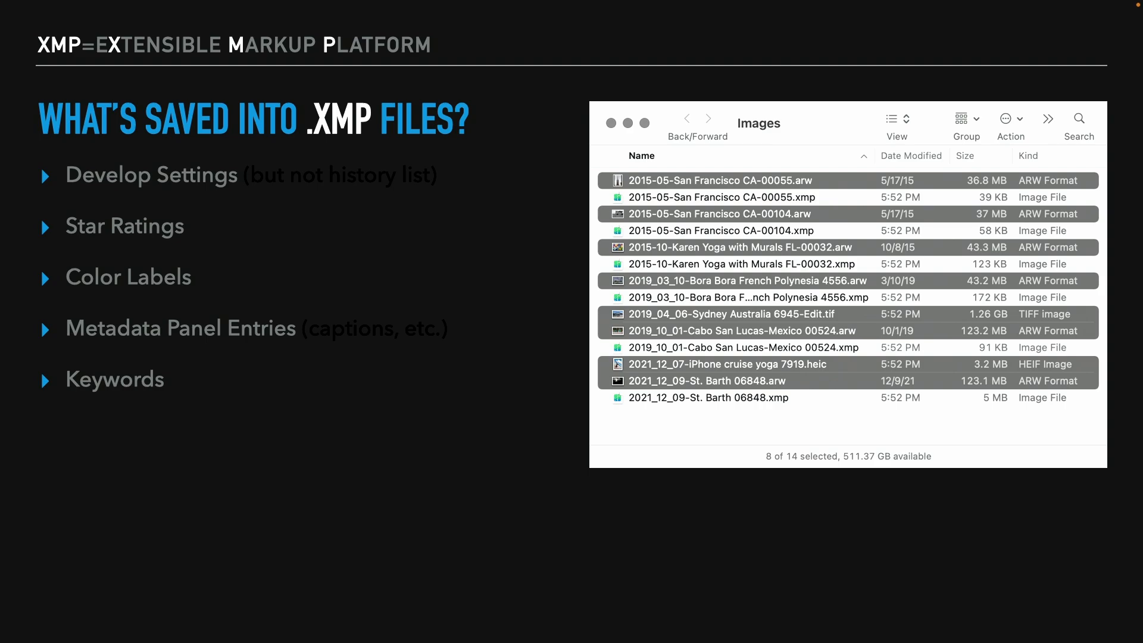
Reveal the 'NO virtual copies' bullet and advance to the XMP-versus-text file slide.
{"action": "key", "text": "right"}
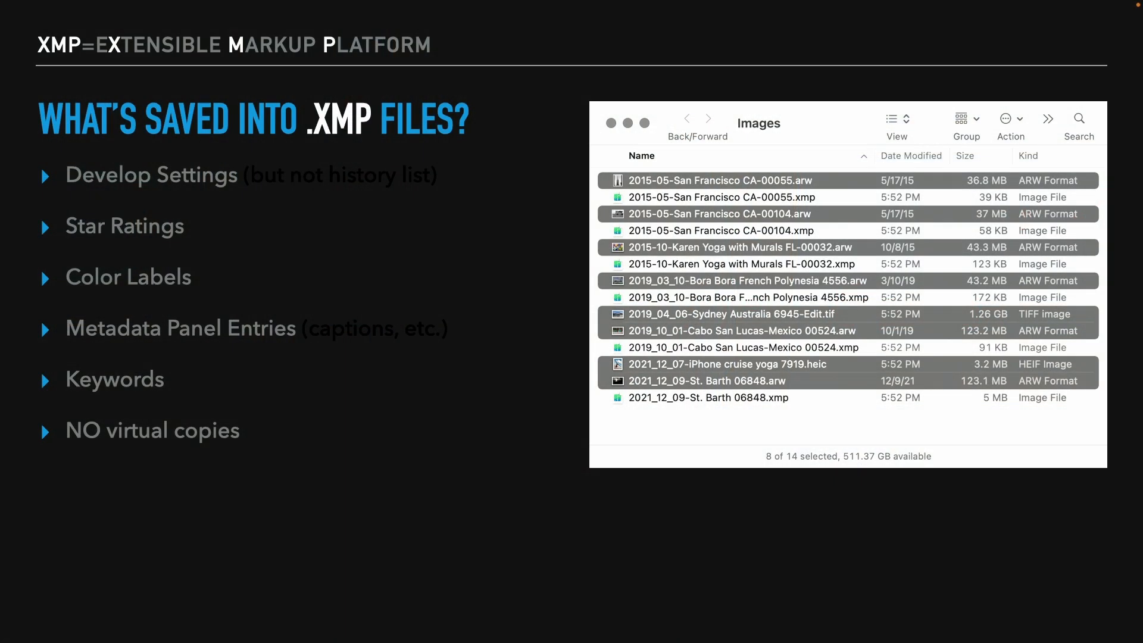
{"action": "key", "text": "right"}
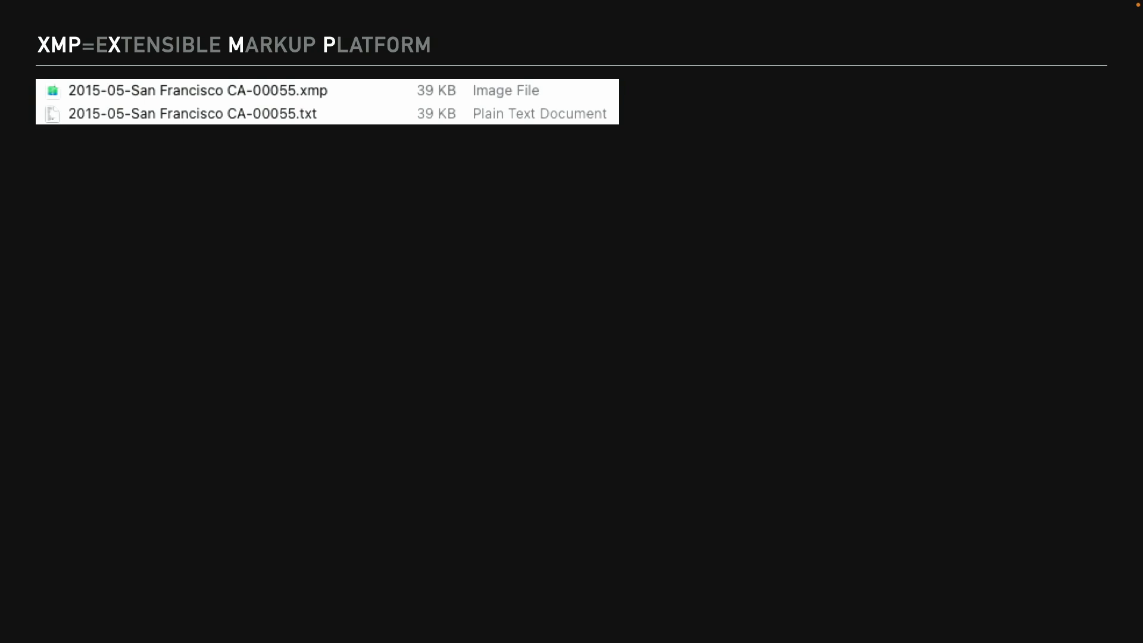
Build the slide of three TextEdit views: develop settings, healing masks and keywords.
{"action": "double_click", "coordinate": [192, 113]}
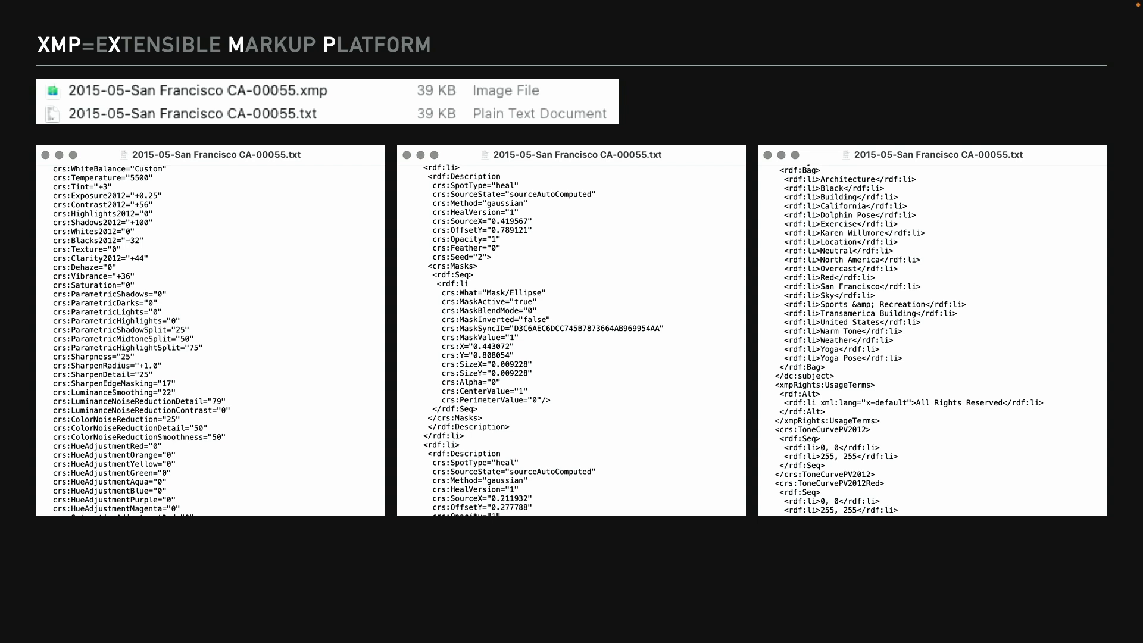
{"action": "left_click", "coordinate": [80, 157]}
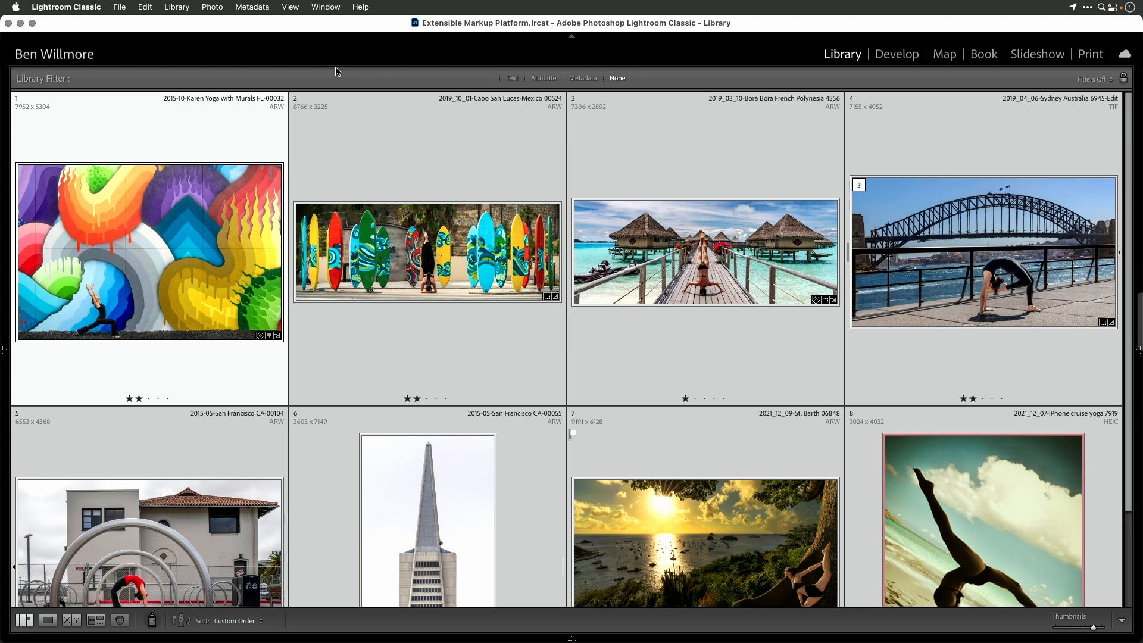
Run a metadata save, then select and right-click the Cabo San Lucas surfboards photo.
{"action": "left_click", "coordinate": [252, 7]}
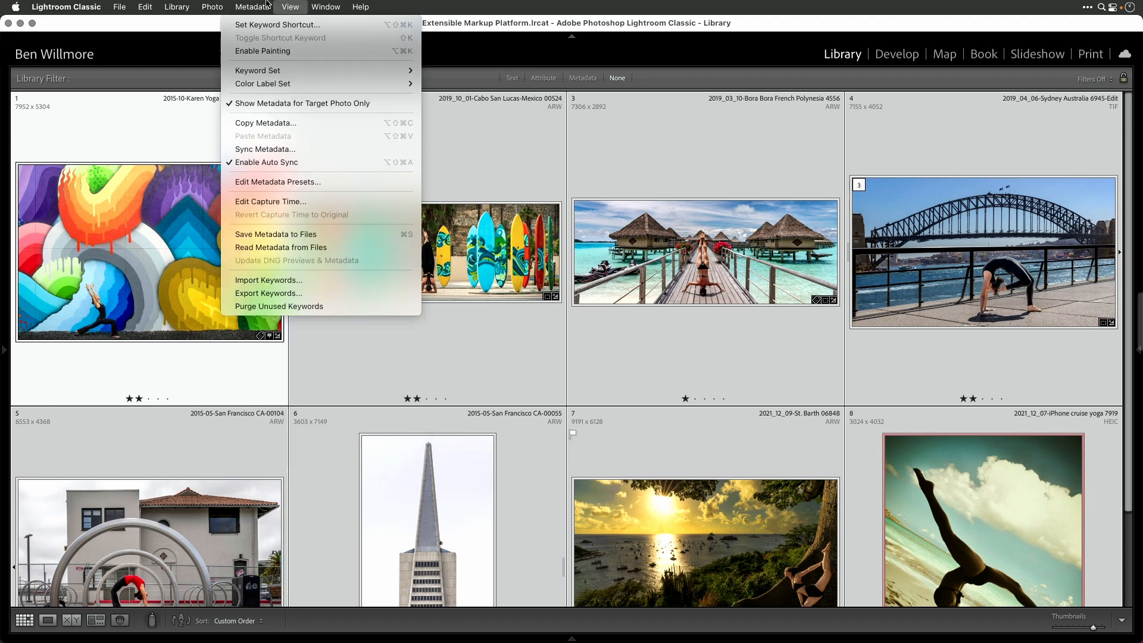
{"action": "left_click", "coordinate": [276, 234]}
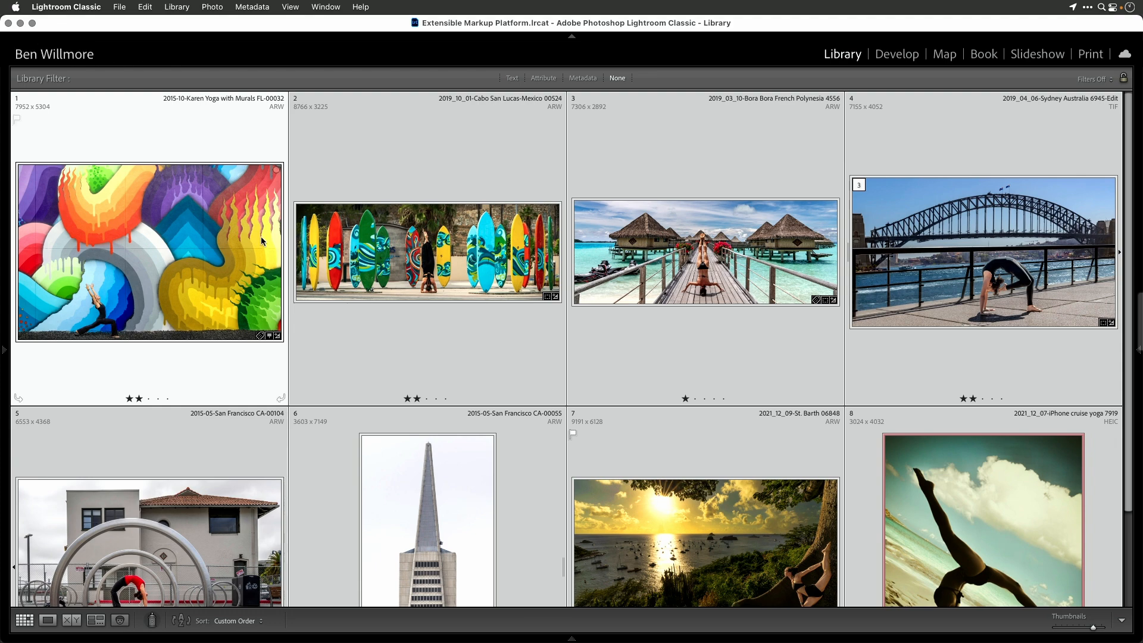
{"action": "left_click", "coordinate": [428, 251]}
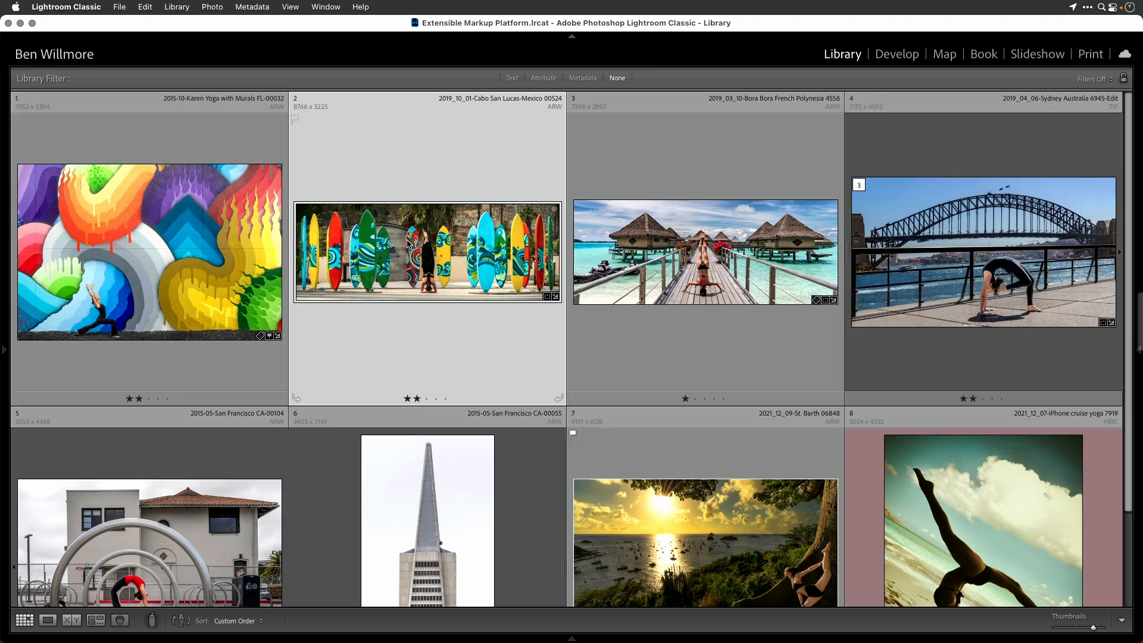
{"action": "right_click", "coordinate": [406, 252]}
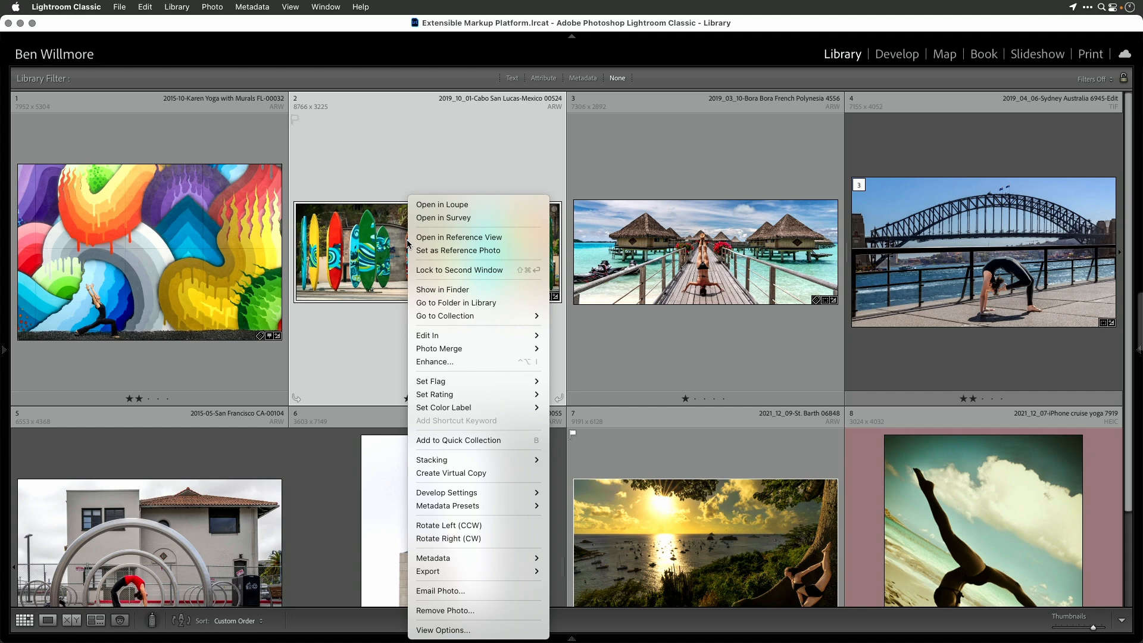
{"action": "mouse_move", "coordinate": [460, 294]}
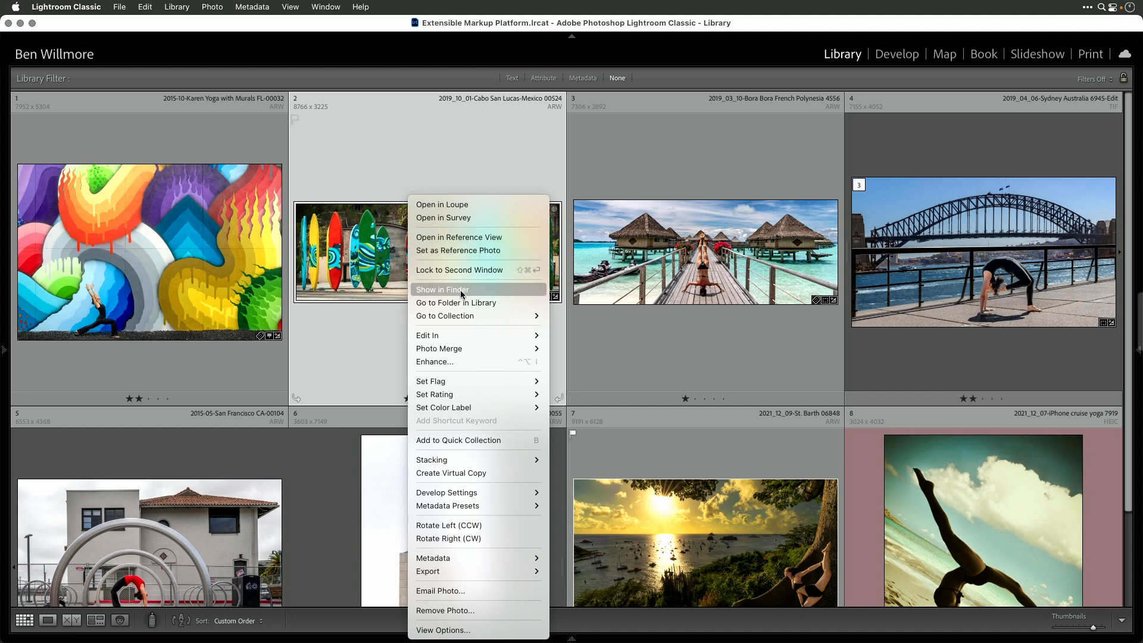
Show in Finder, browse the XMP sidecars, TIFF and HEIC, then open St. Barth 06848.
{"action": "left_click", "coordinate": [442, 289]}
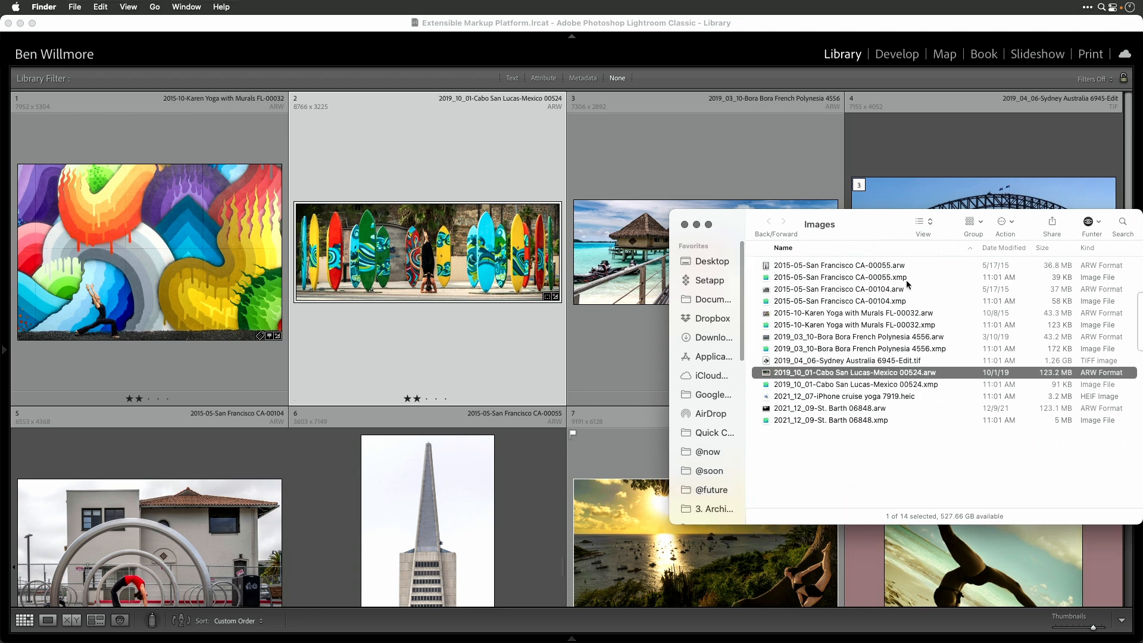
{"action": "left_click", "coordinate": [838, 301]}
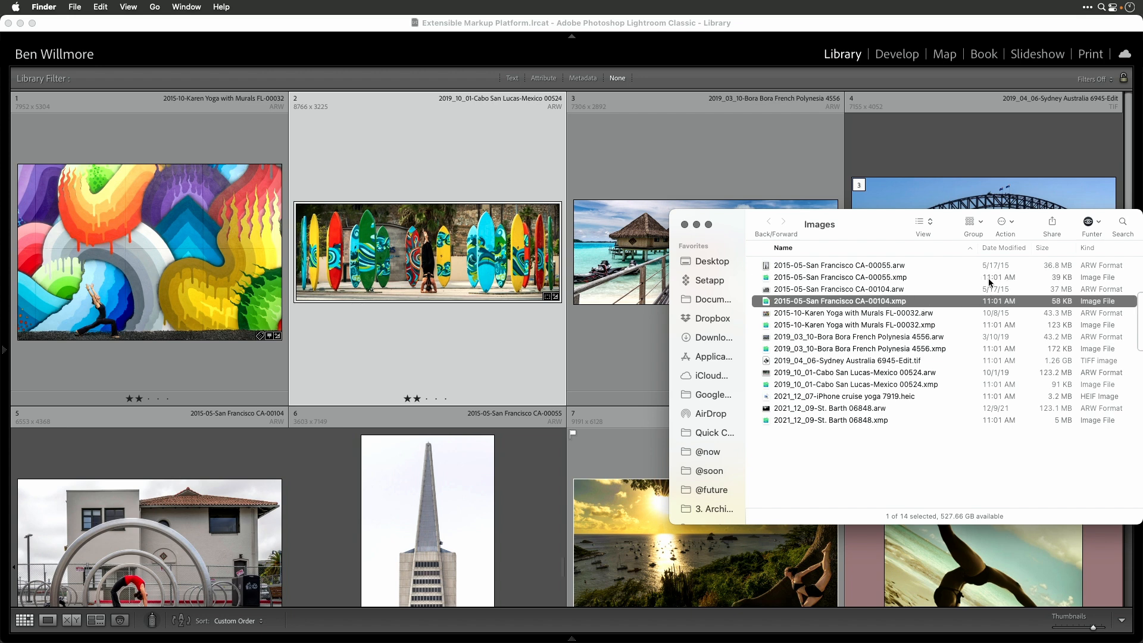
{"action": "mouse_move", "coordinate": [1005, 284]}
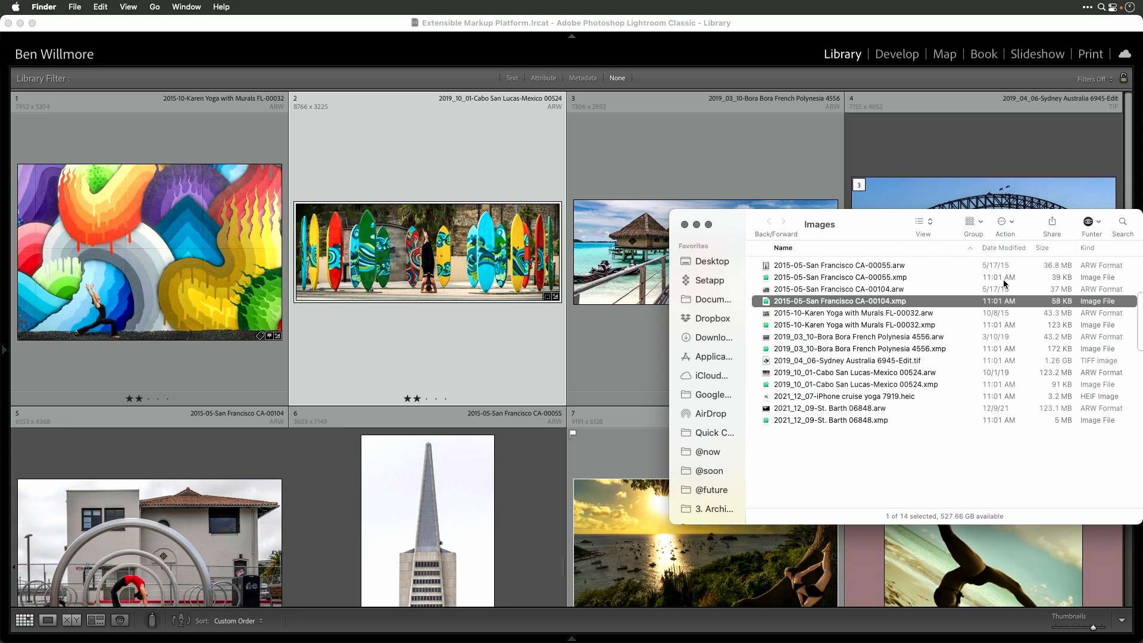
{"action": "left_click", "coordinate": [860, 325]}
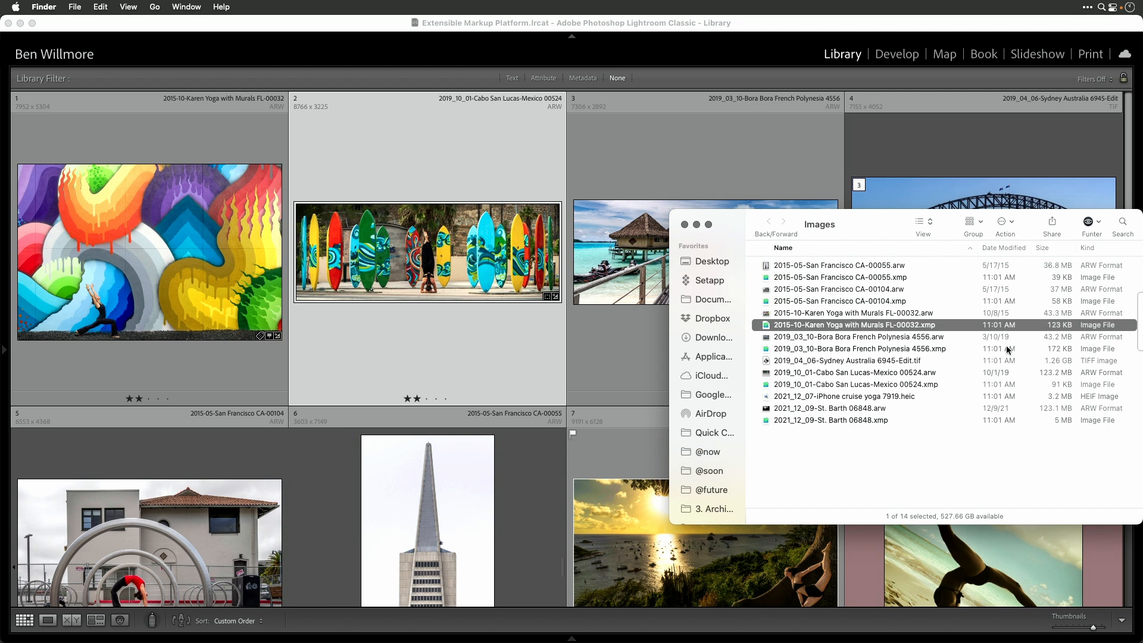
{"action": "left_click", "coordinate": [861, 348]}
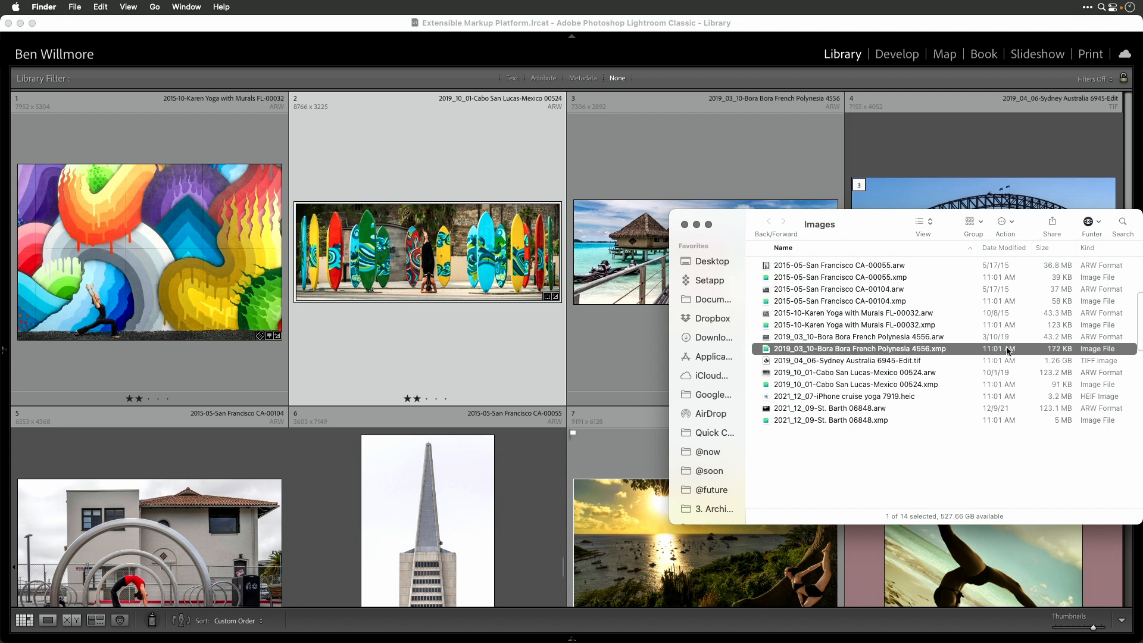
{"action": "left_click", "coordinate": [846, 361]}
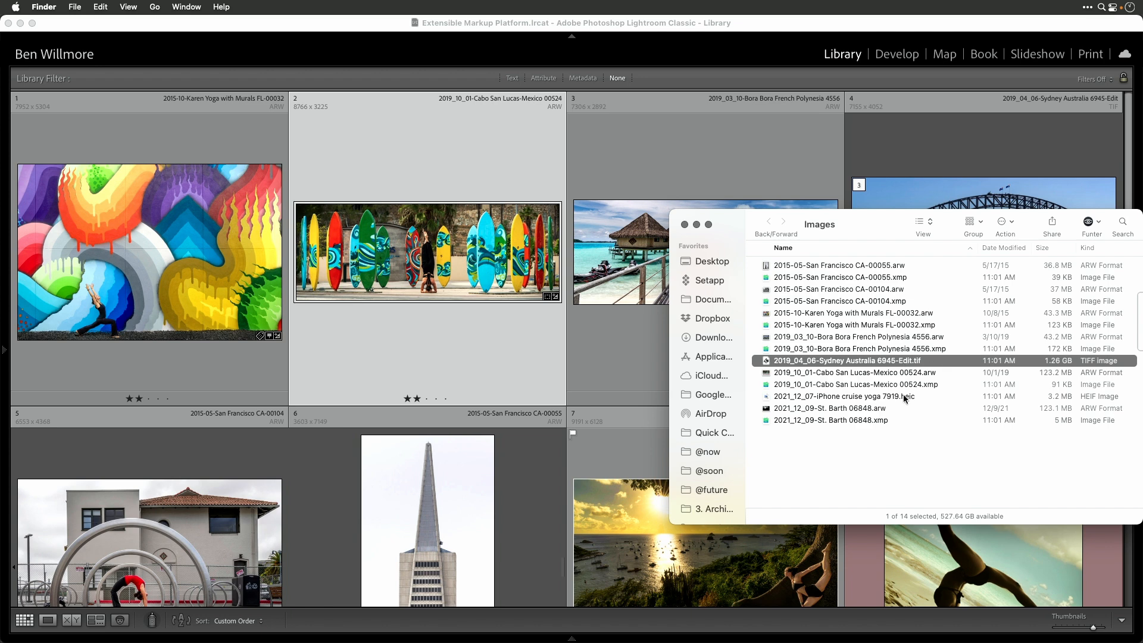
{"action": "left_click", "coordinate": [842, 396]}
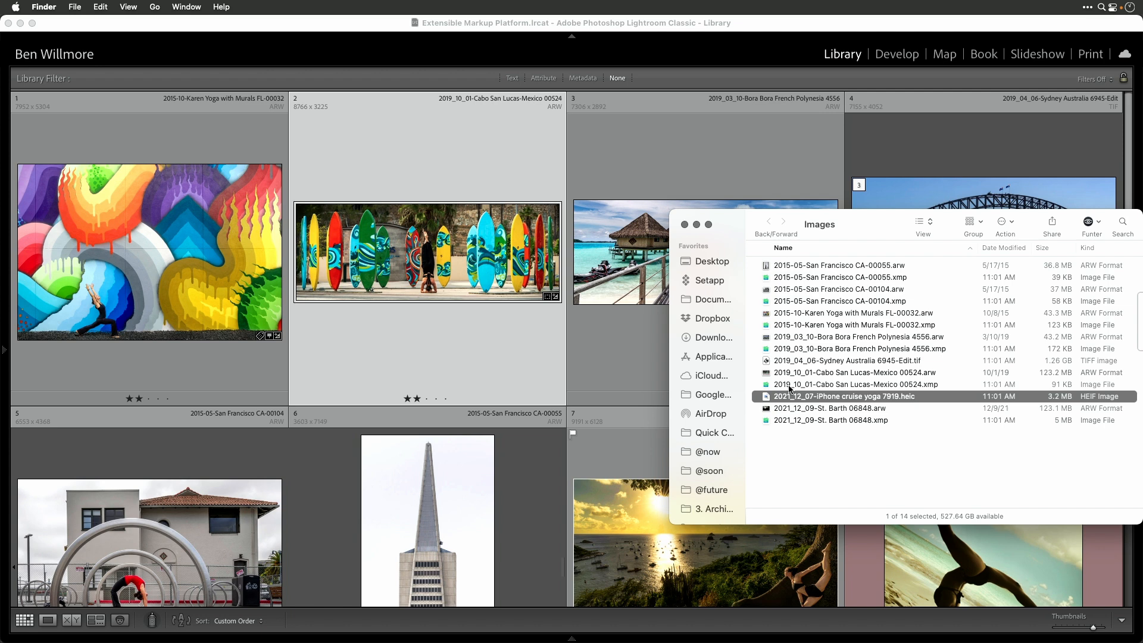
{"action": "left_click", "coordinate": [829, 407]}
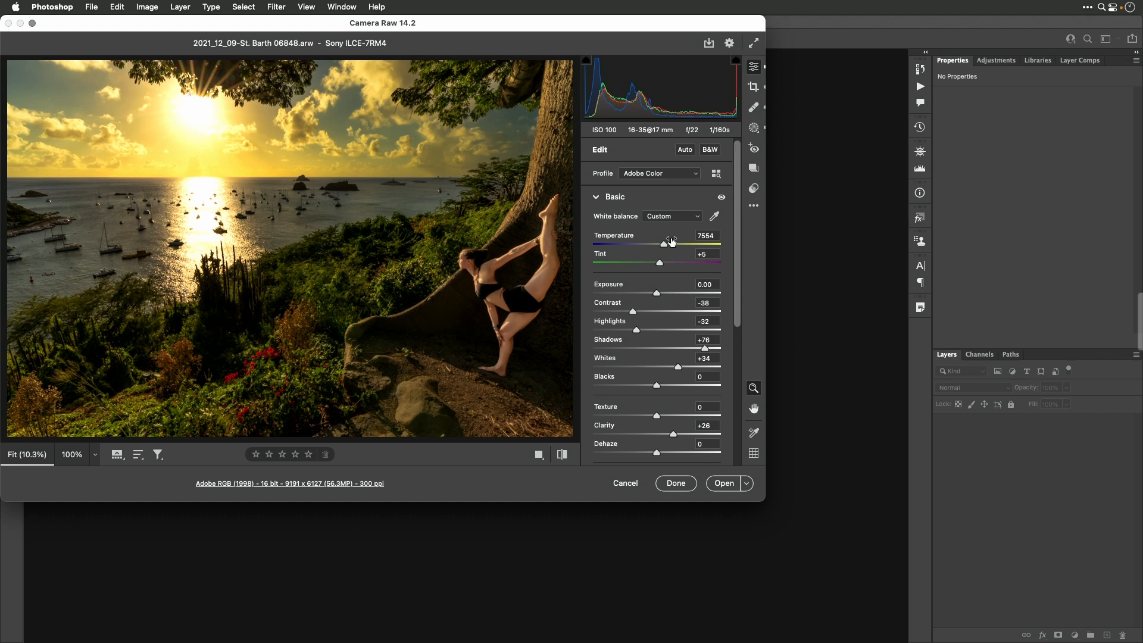
{"action": "mouse_move", "coordinate": [667, 438]}
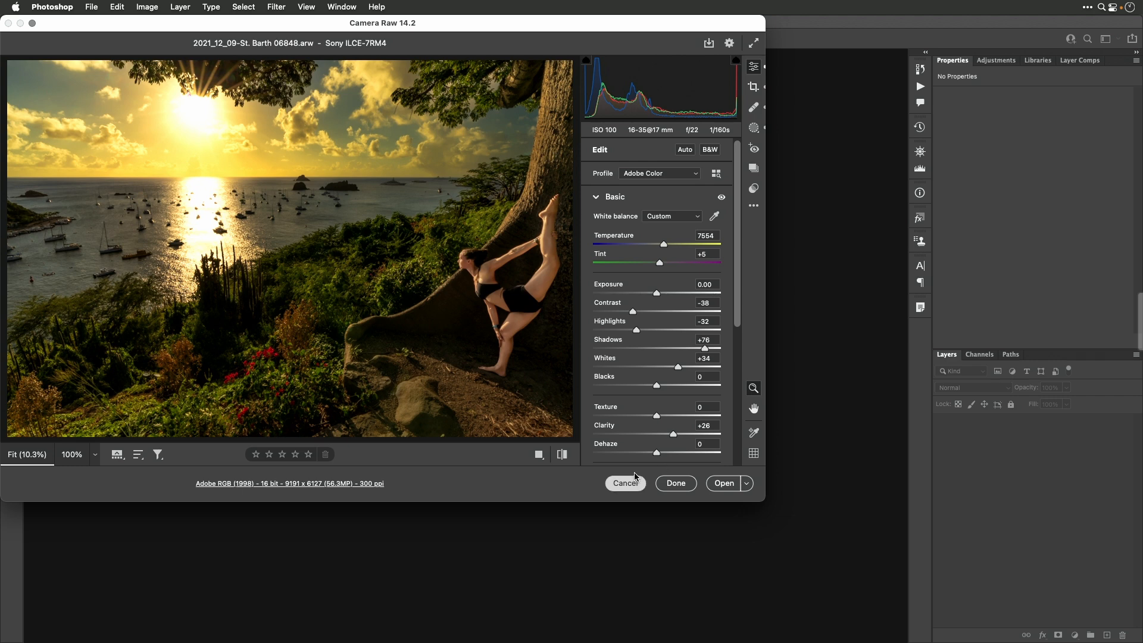
Cancel Camera Raw for the St. Barth photo without applying any changes.
{"action": "left_click", "coordinate": [625, 484]}
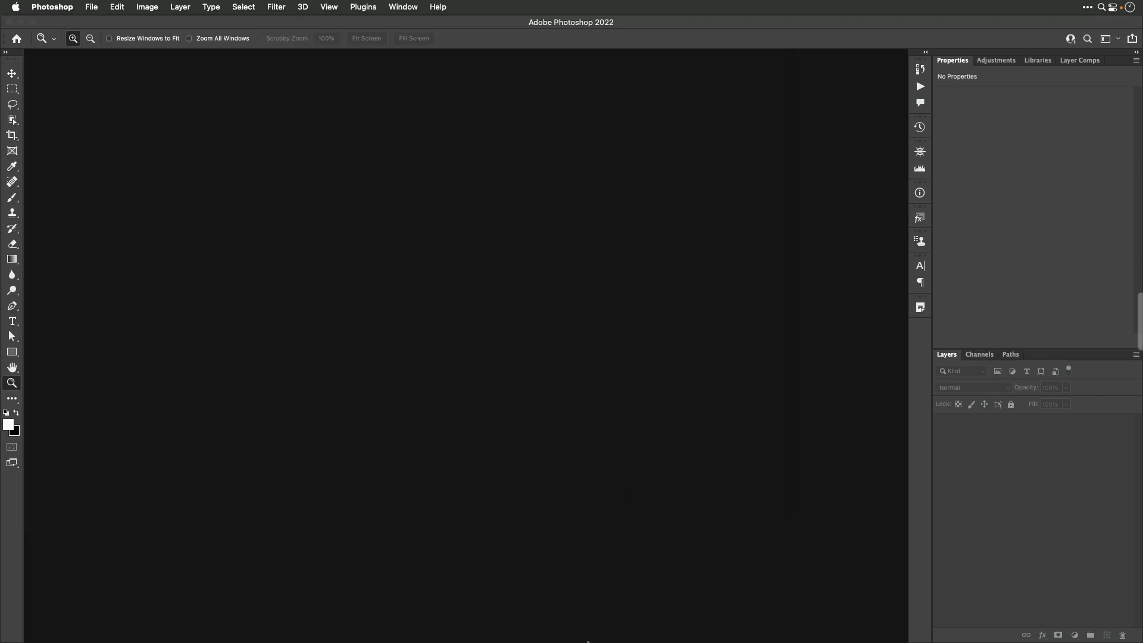
{"action": "mouse_move", "coordinate": [586, 608]}
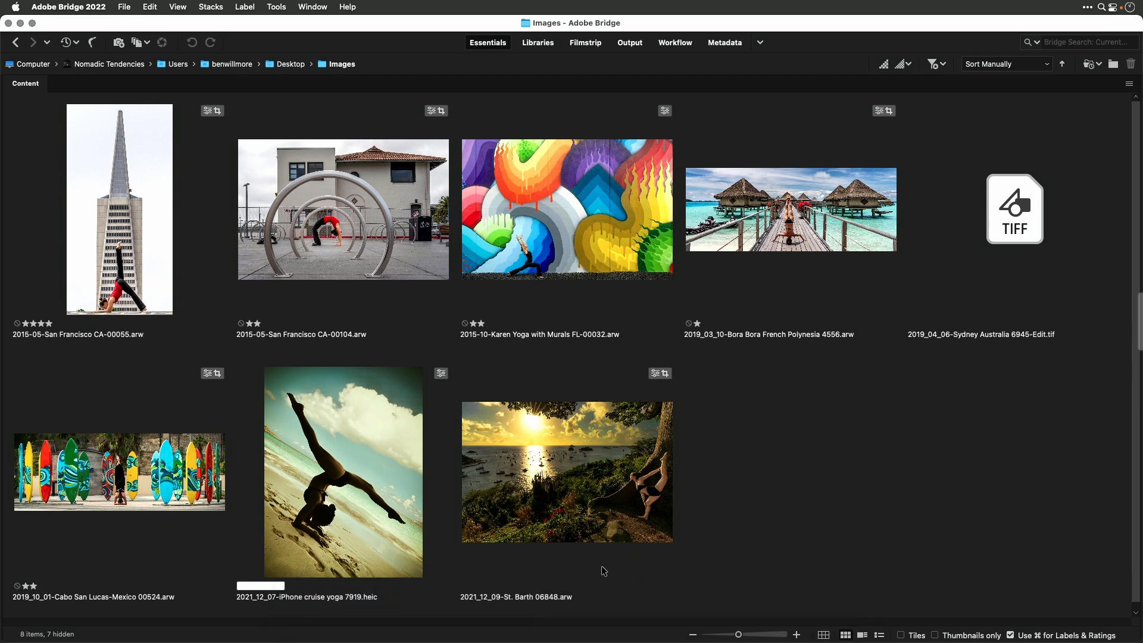
Show the Images folder in Bridge with thumbnails, star ratings and edit badges.
{"action": "left_click", "coordinate": [1014, 209]}
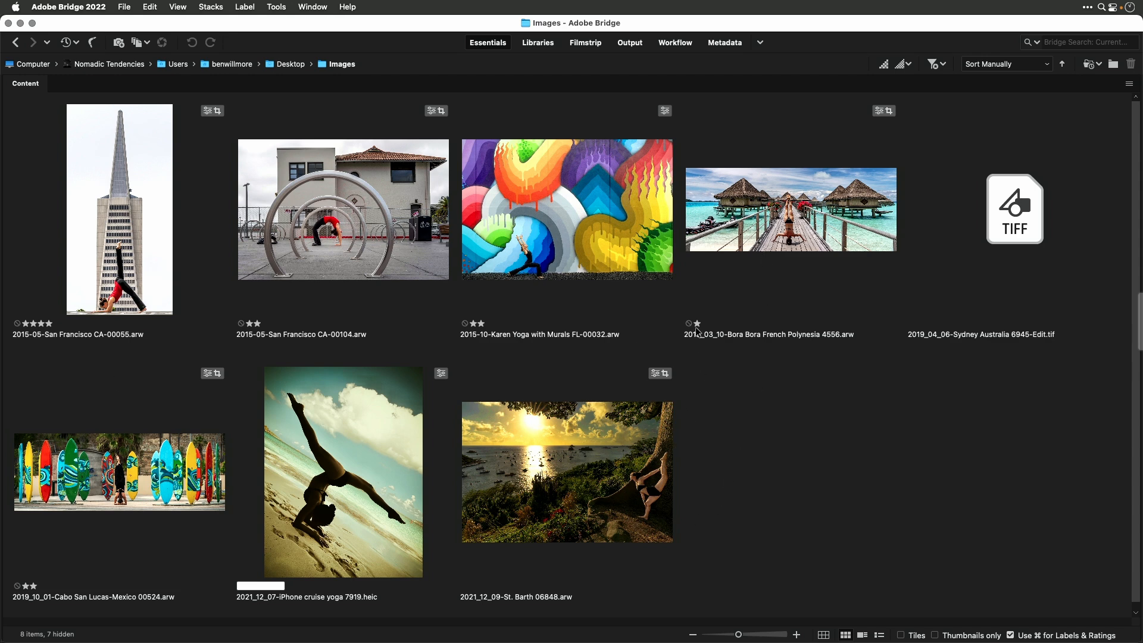
{"action": "mouse_move", "coordinate": [483, 322]}
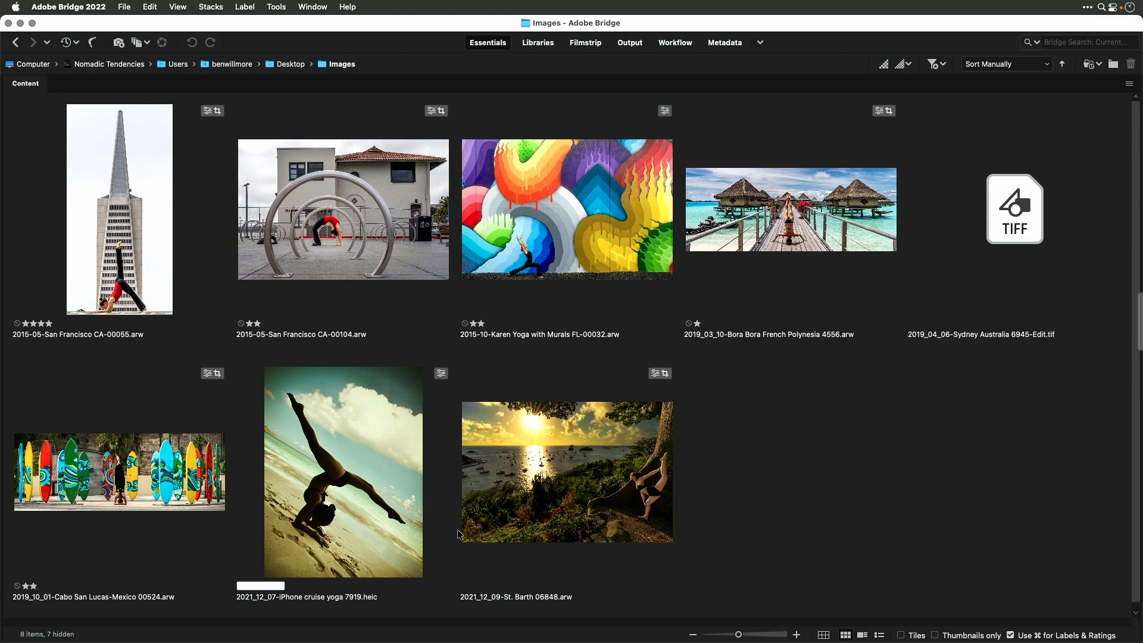
{"action": "mouse_move", "coordinate": [250, 593]}
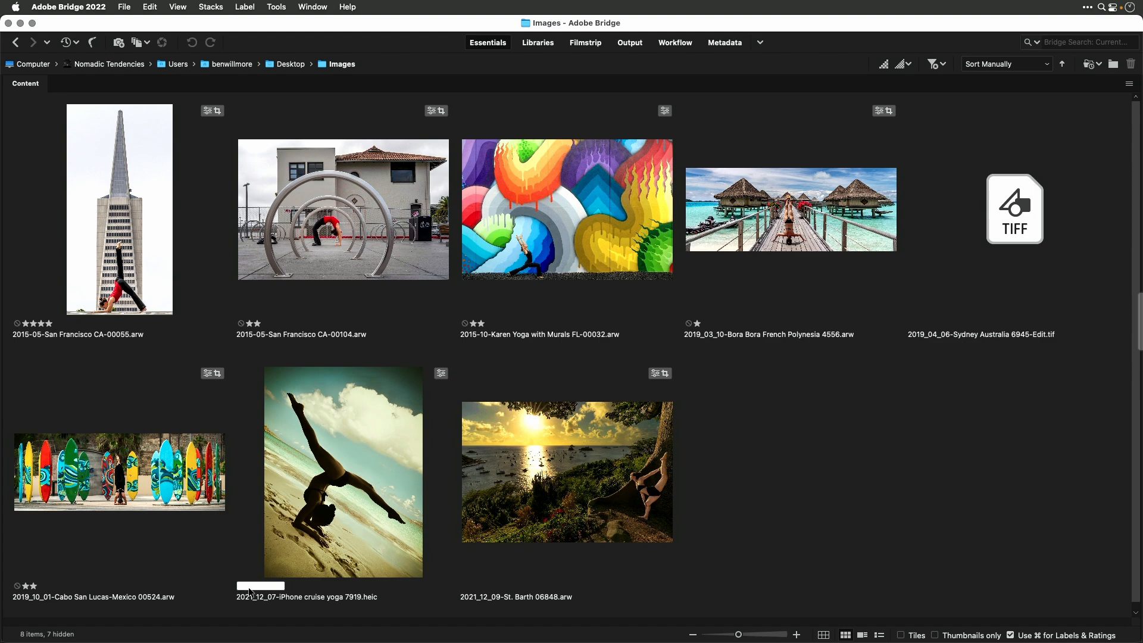
{"action": "mouse_move", "coordinate": [769, 524]}
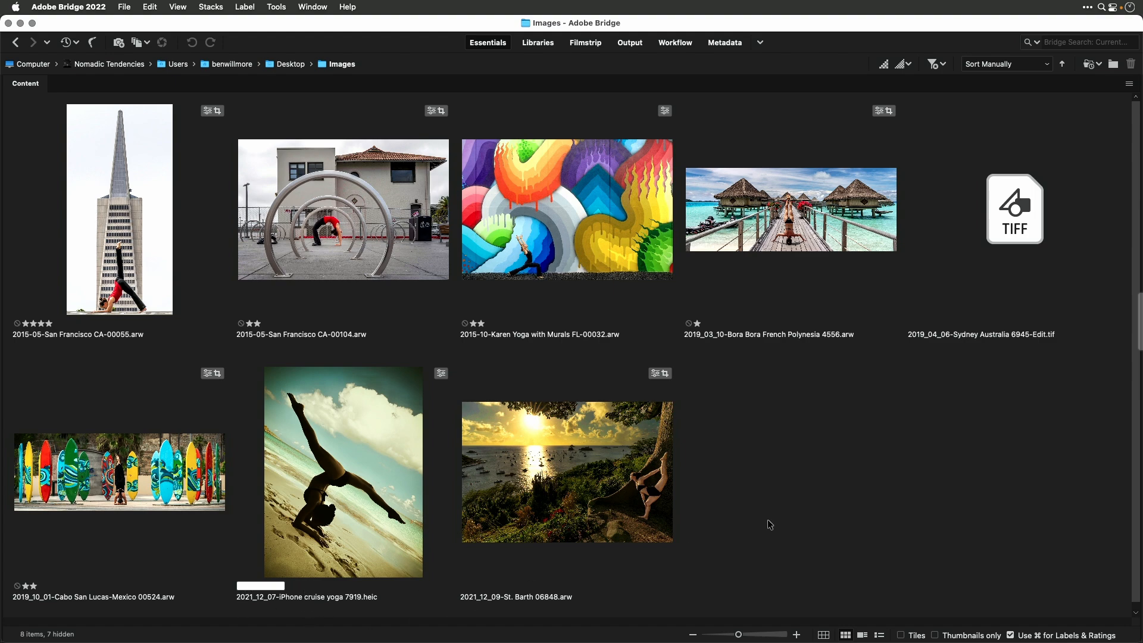